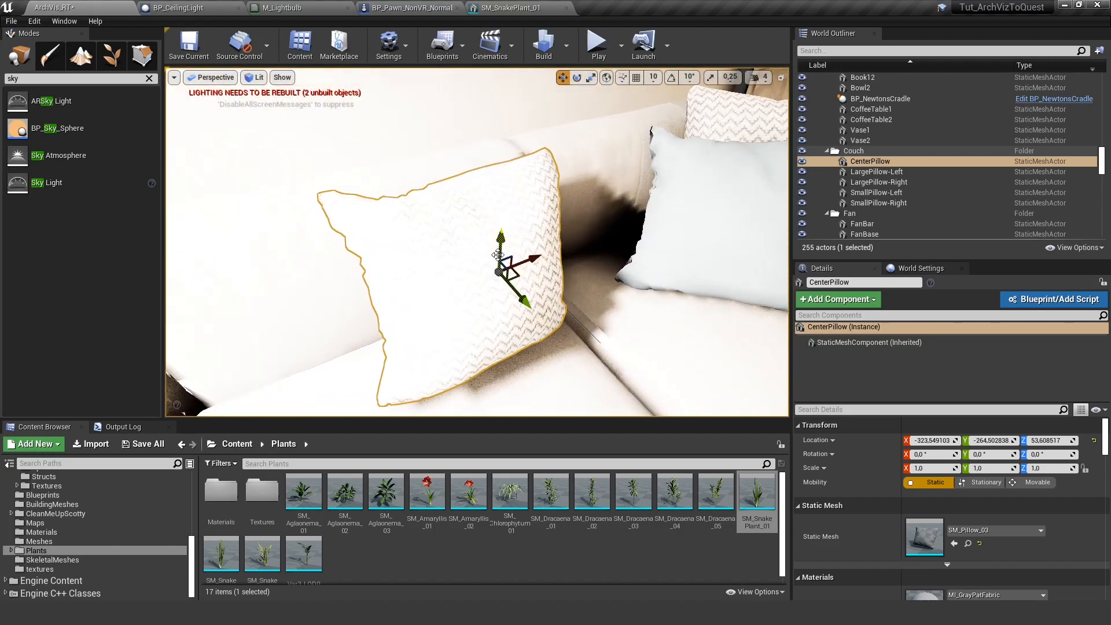
mouse_move(441, 275)
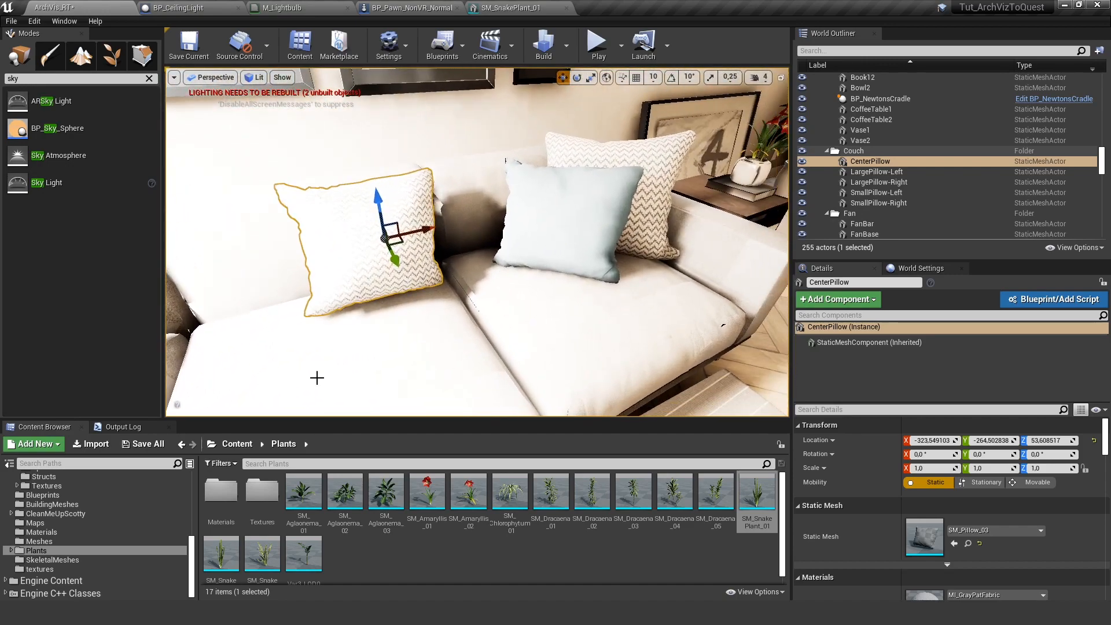
Step: Show the Blueprints folder in the Content Browser while viewing the couch pillows
click(42, 494)
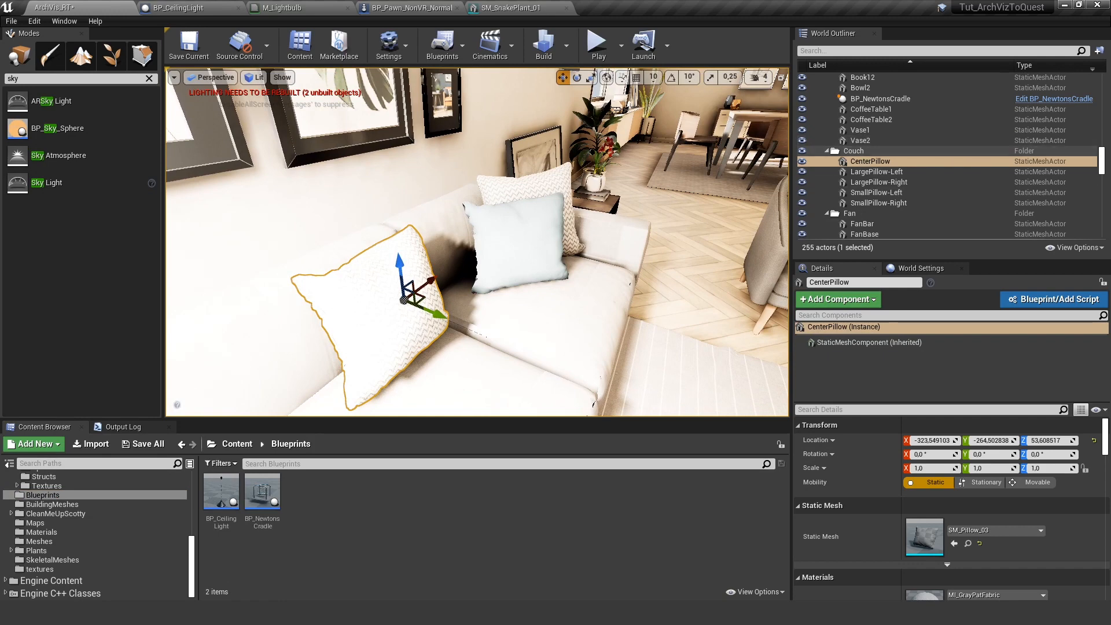
Step: Create a Blueprint Class named BP_Pillow_Exchange in the Blueprints folder and open it
click(32, 444)
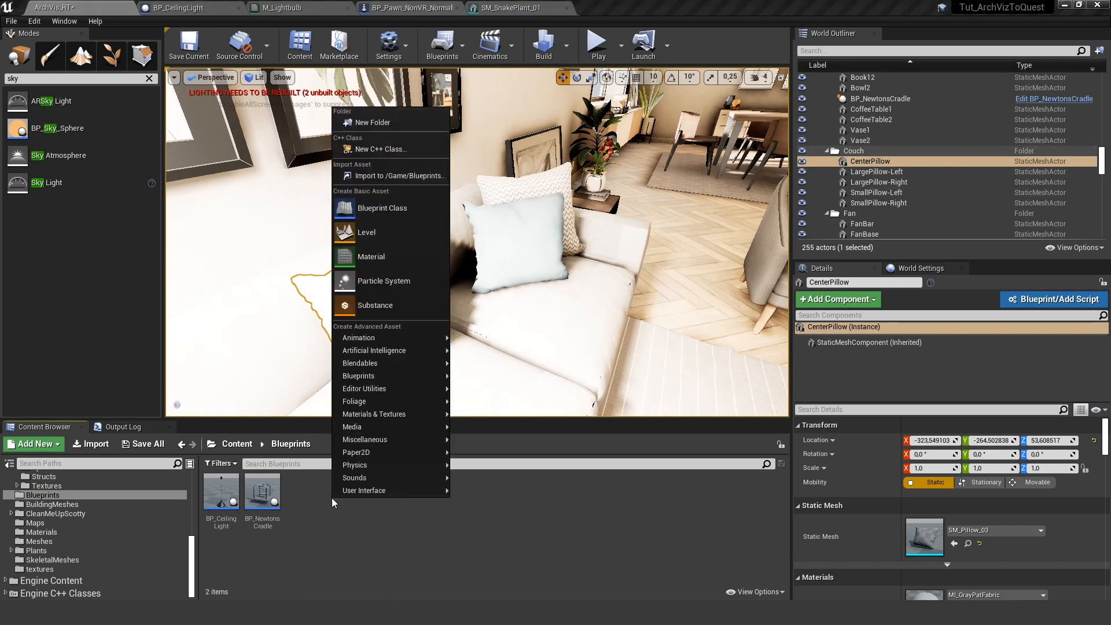
click(382, 207)
text(Pillow_Exp)
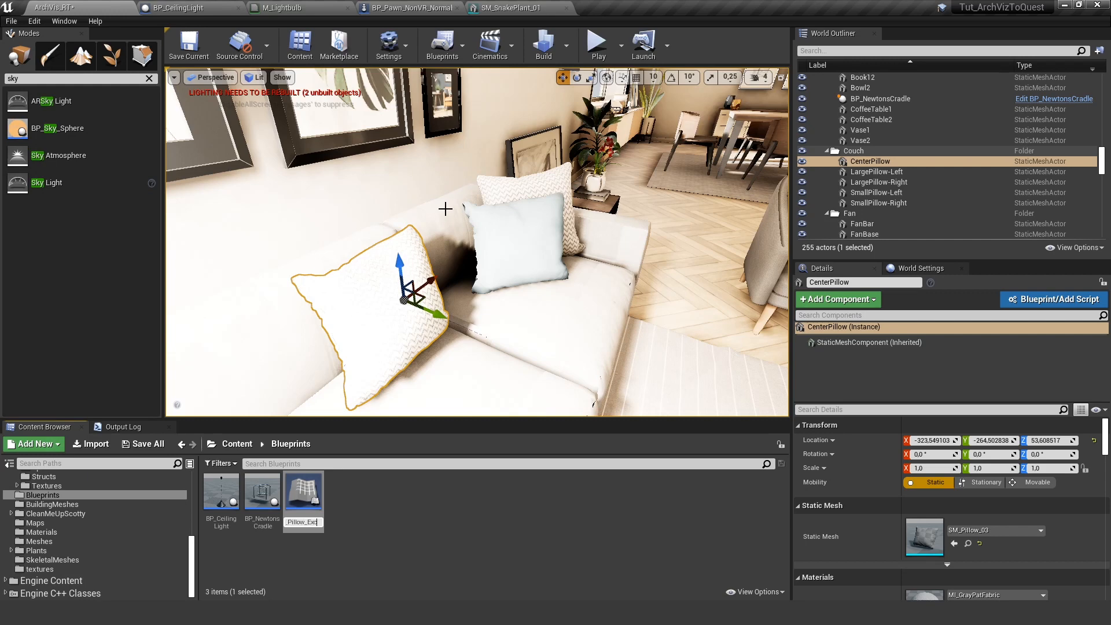
click(303, 496)
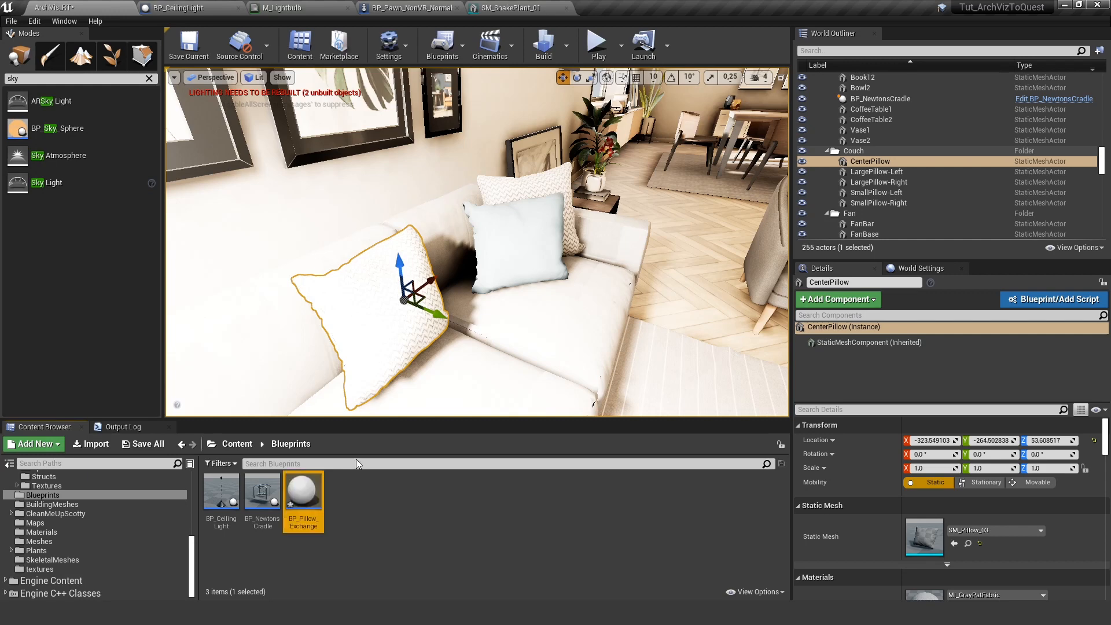
double_click(303, 490)
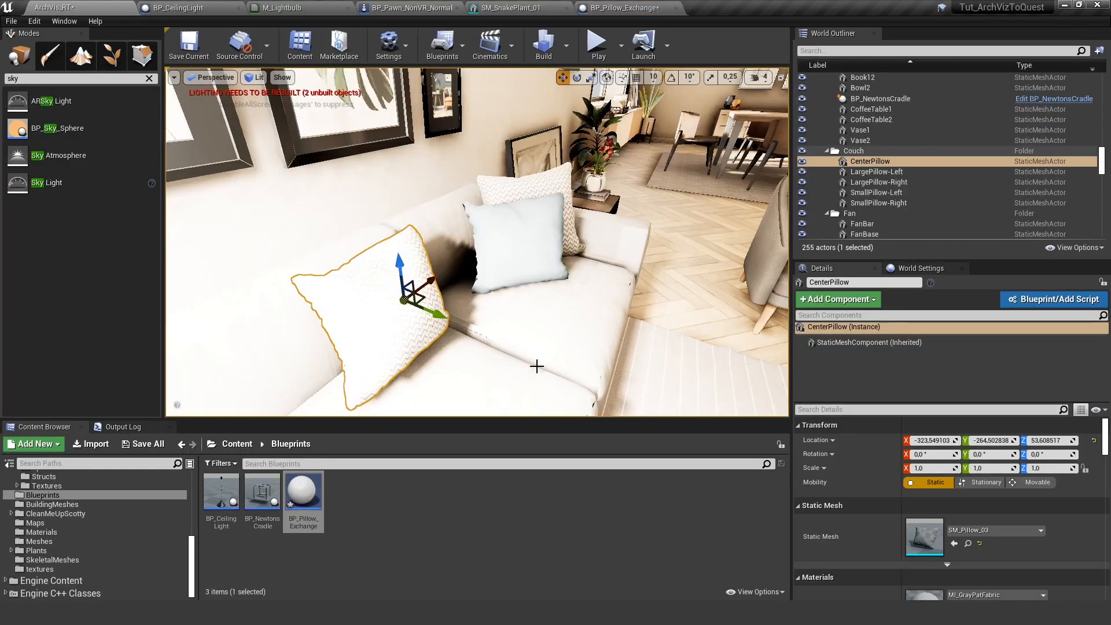
Step: Add an SM_Pillow_03 static mesh component with Static mobility and compile the Blueprint
double_click(303, 488)
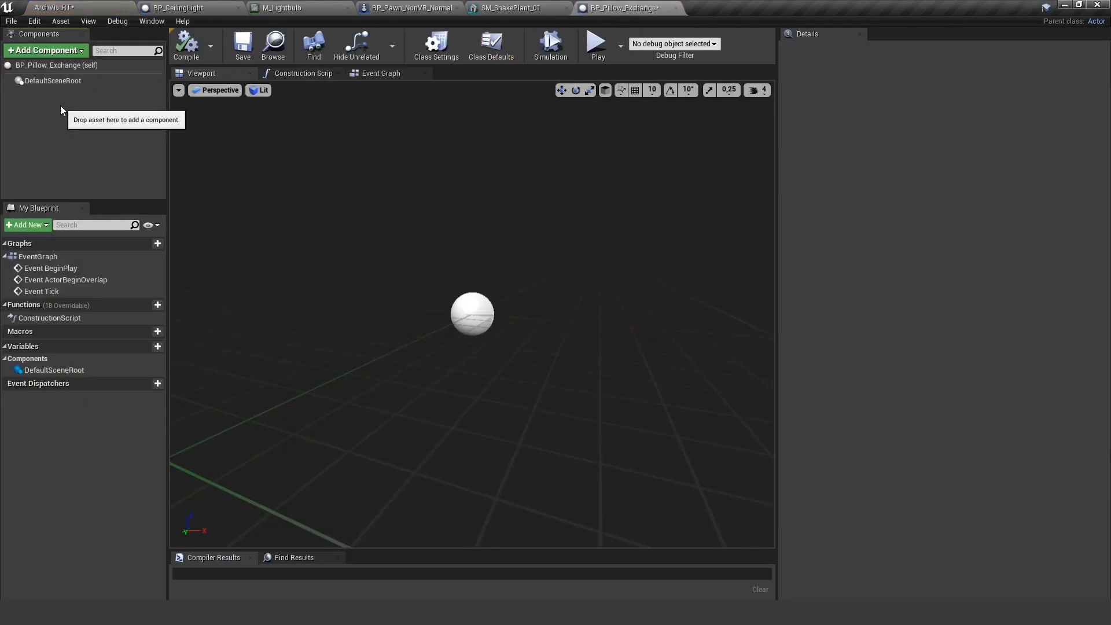
click(44, 50)
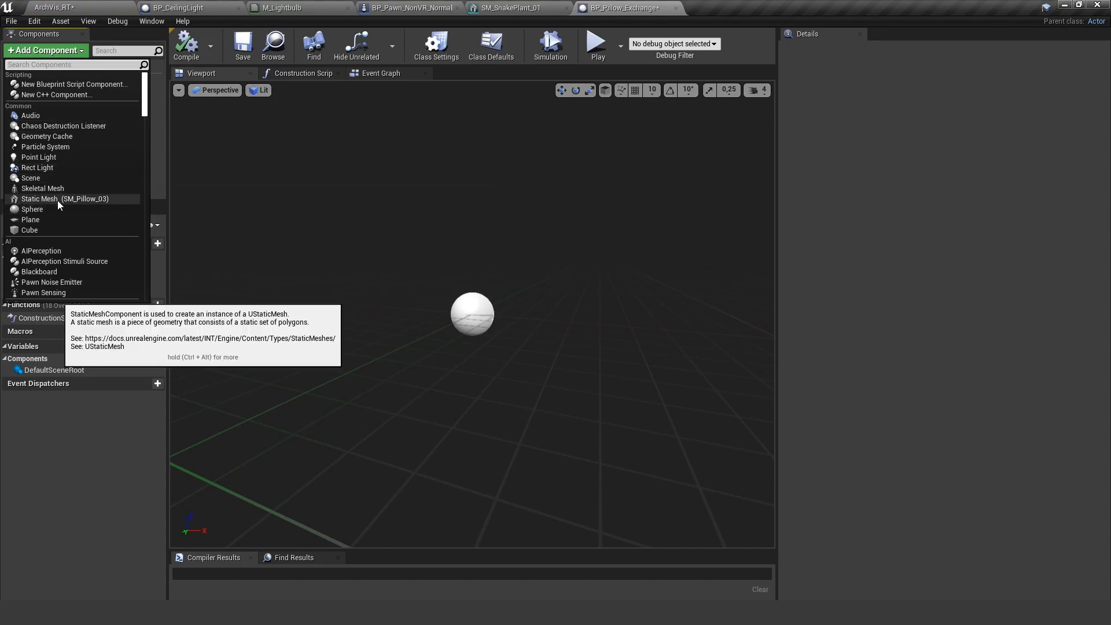
click(64, 198)
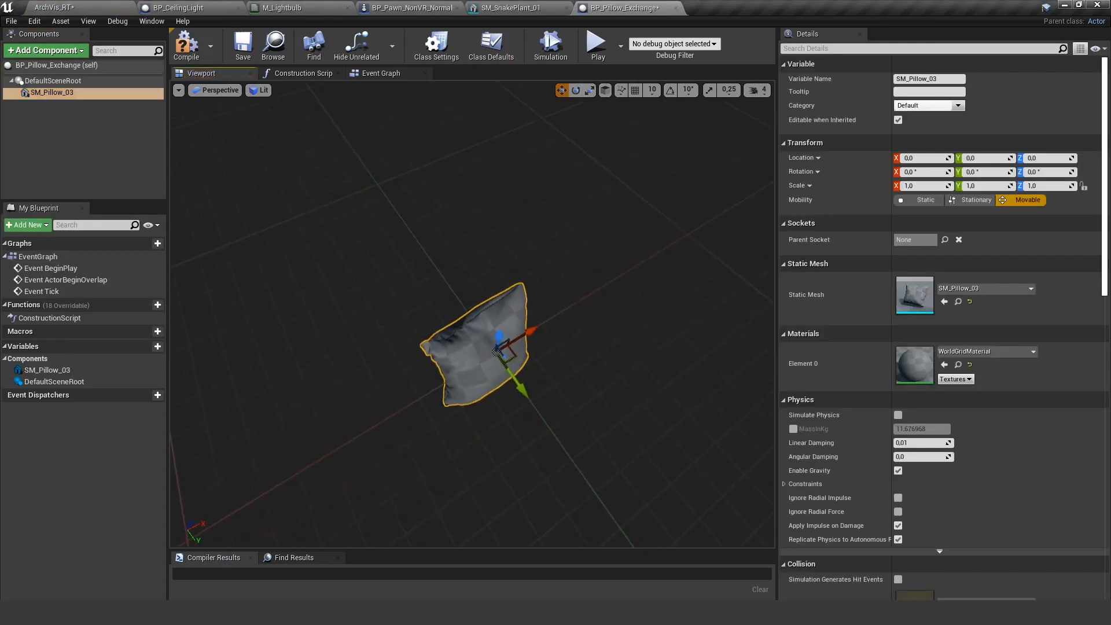
mouse_move(186, 42)
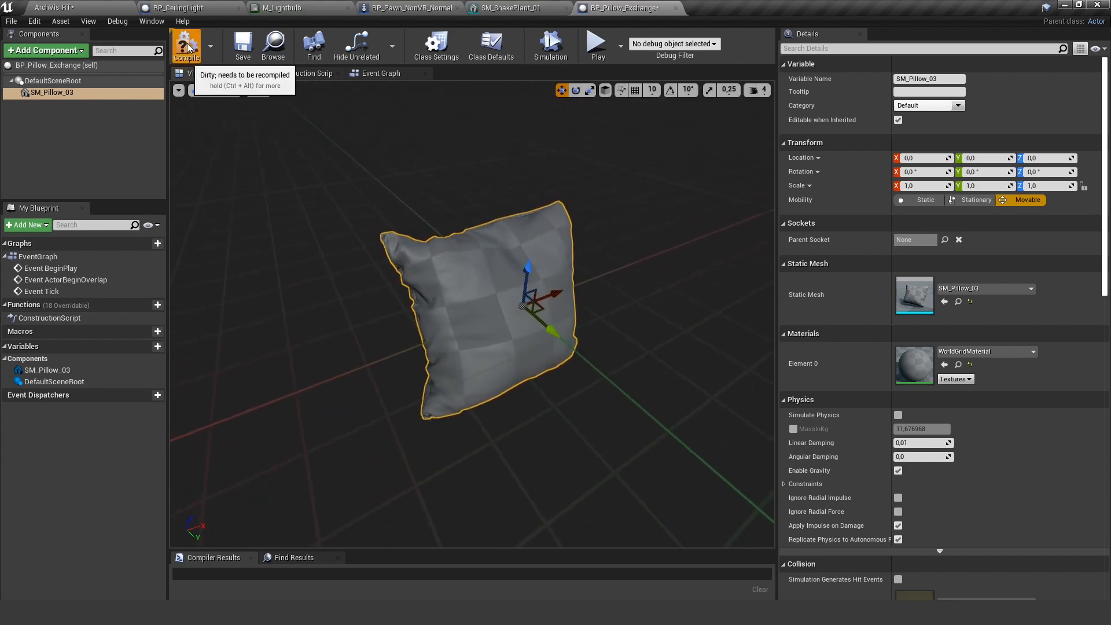
click(186, 44)
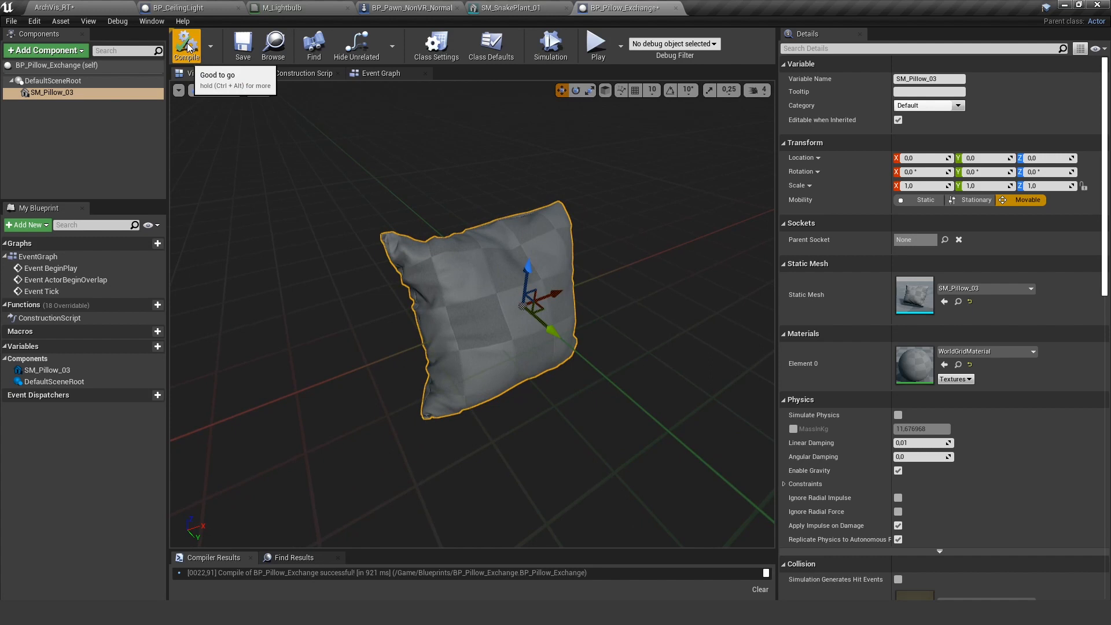
mouse_move(1027, 201)
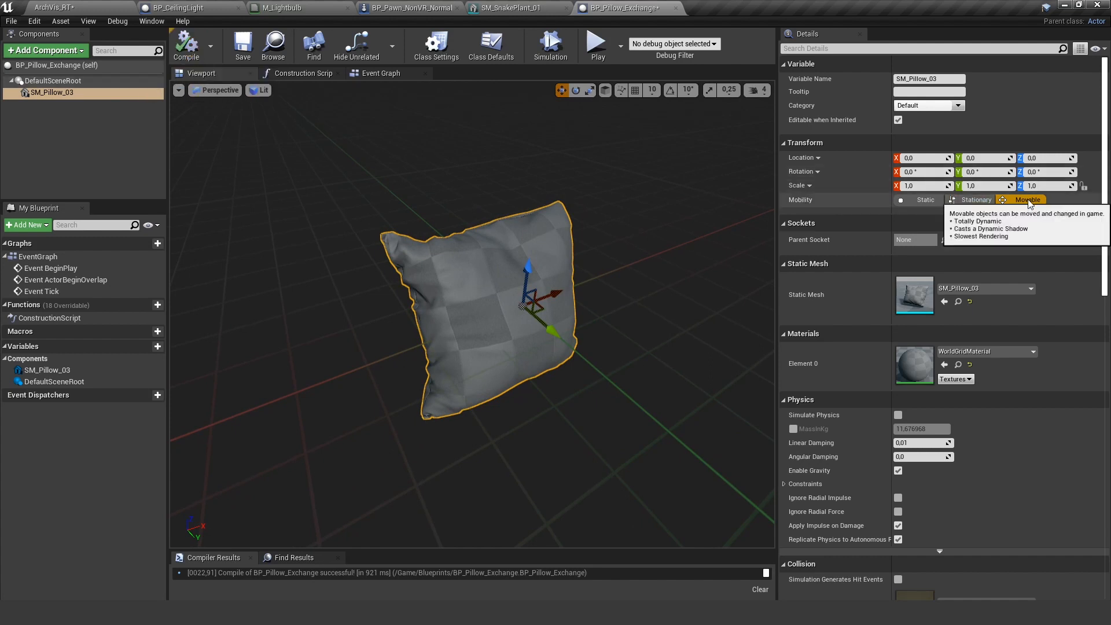
click(923, 200)
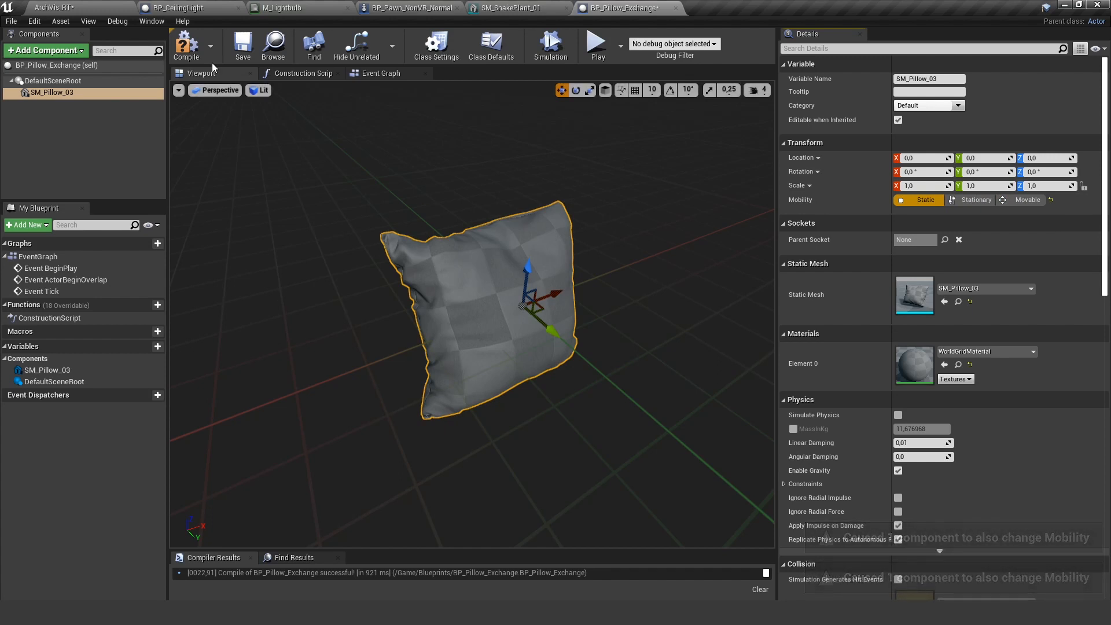
click(185, 43)
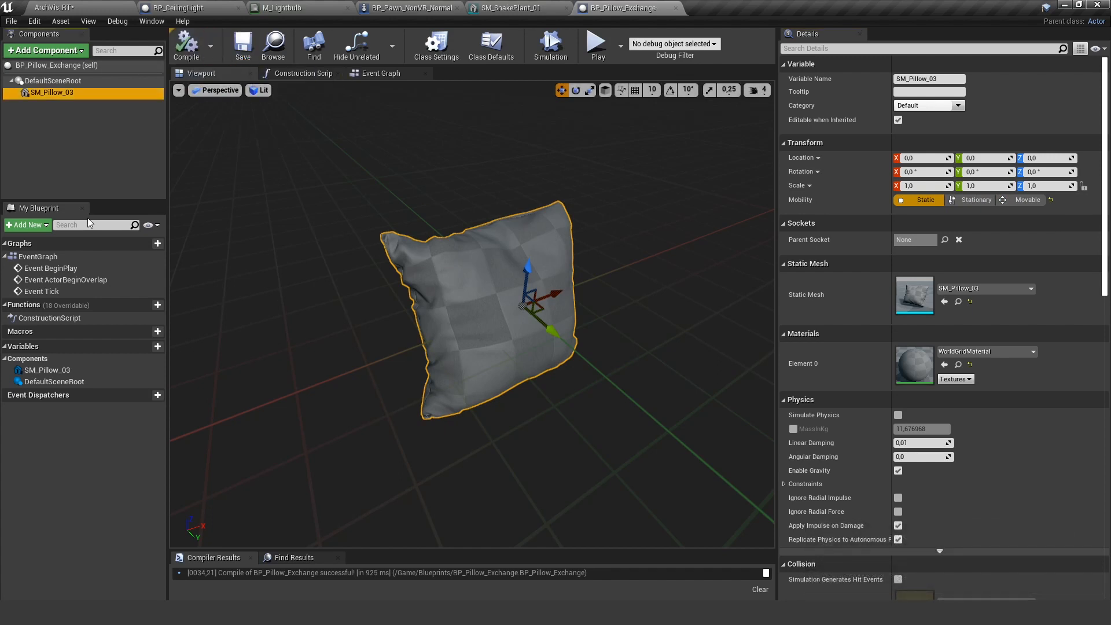
Step: Add the Comp_Highlight and Comp_Select components to BP_Pillow_Exchange
click(43, 50)
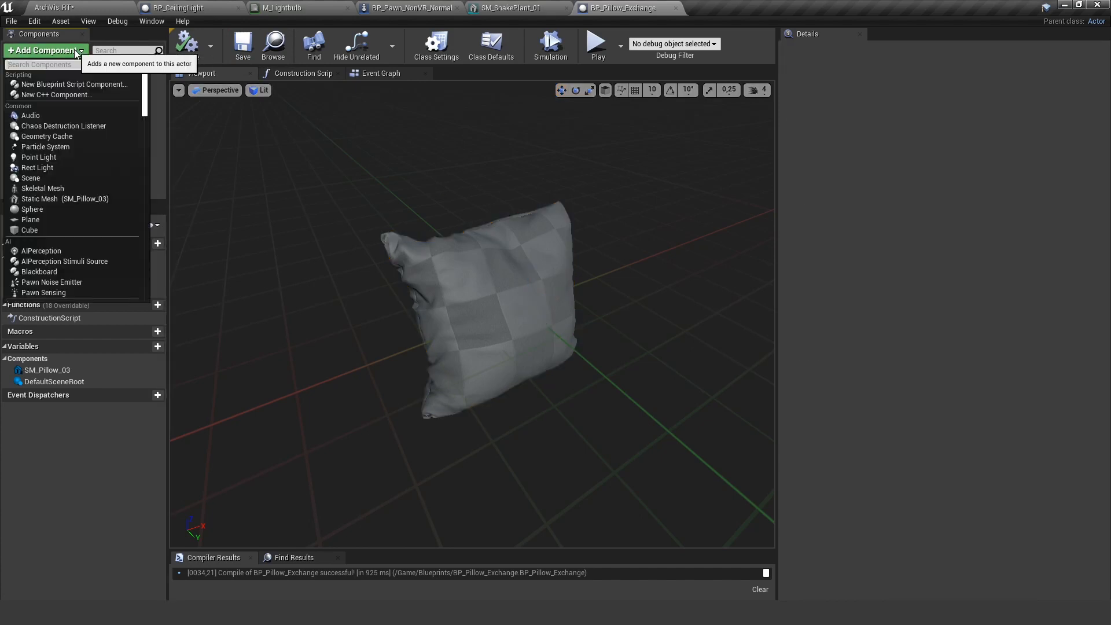
text(hi)
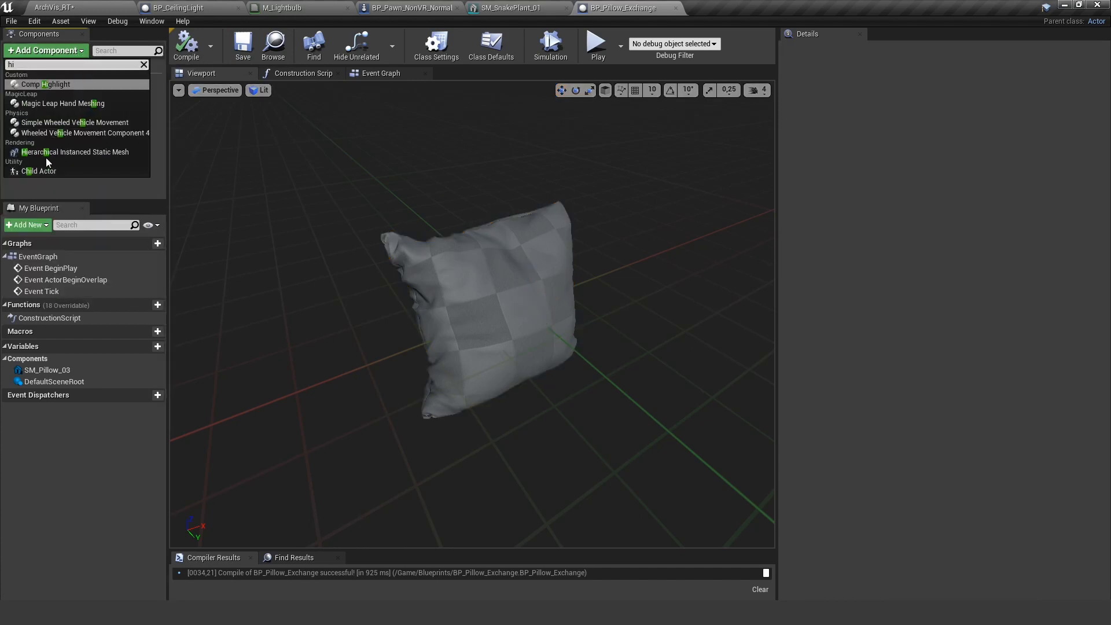
click(50, 83)
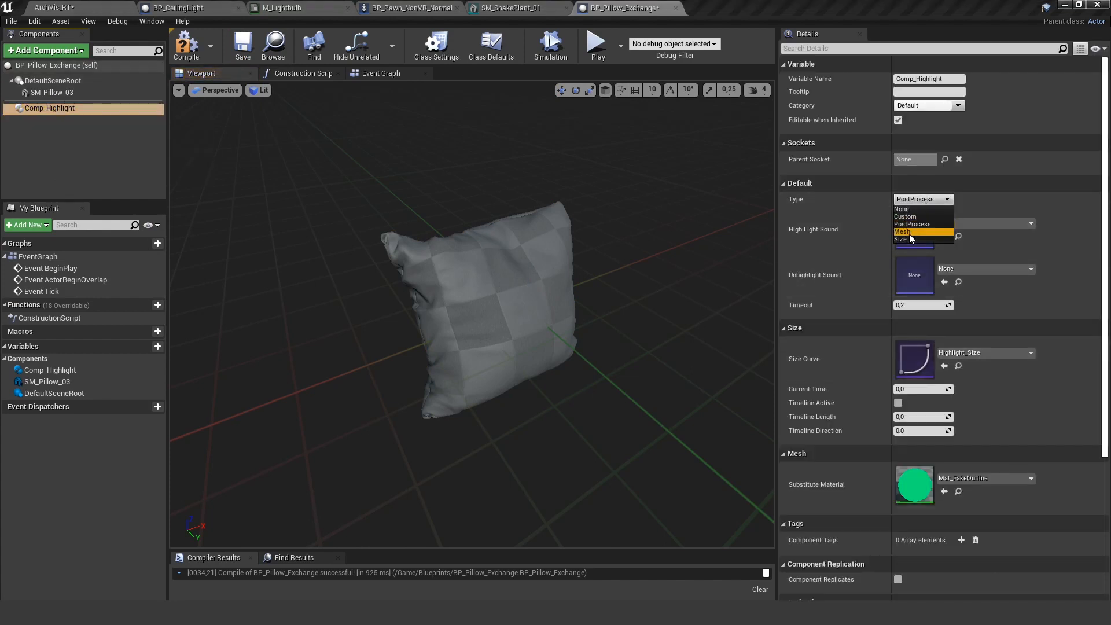
click(43, 49)
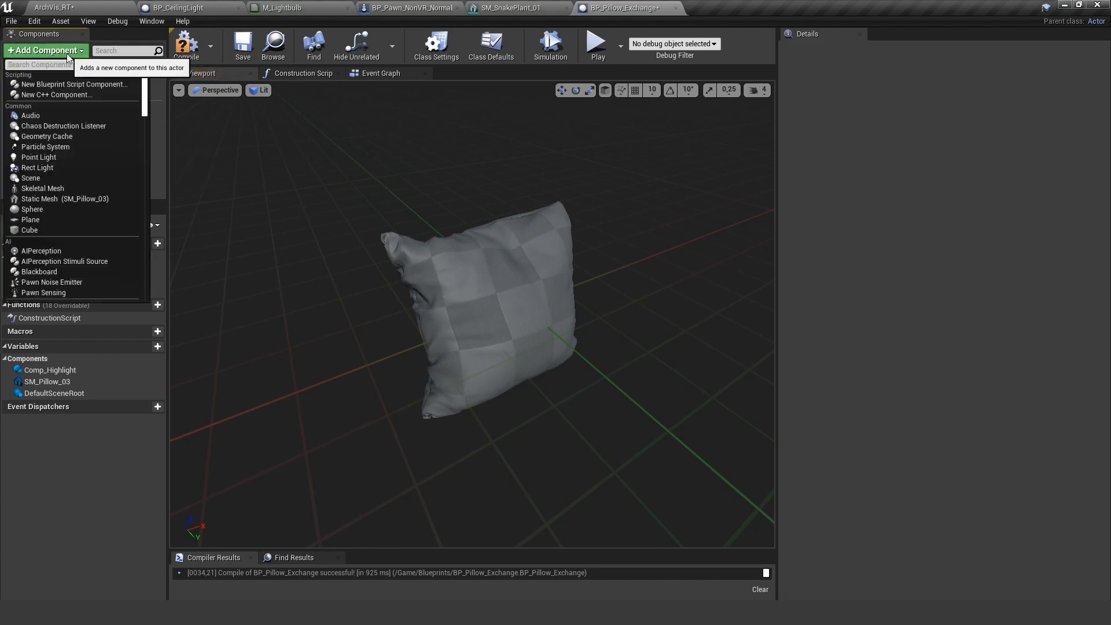
text(se)
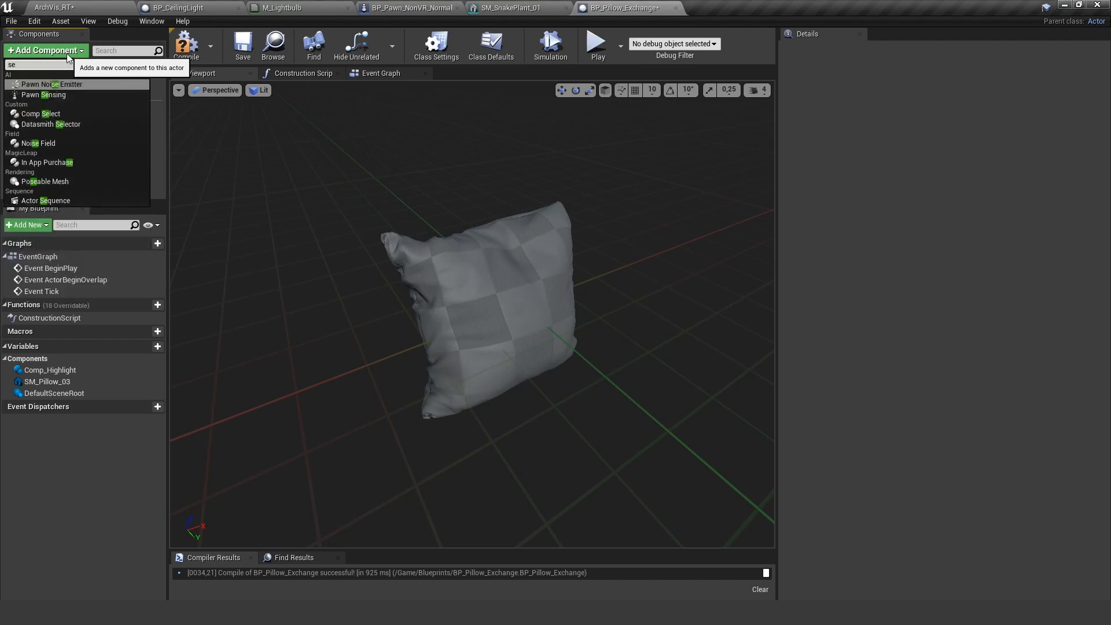
click(40, 113)
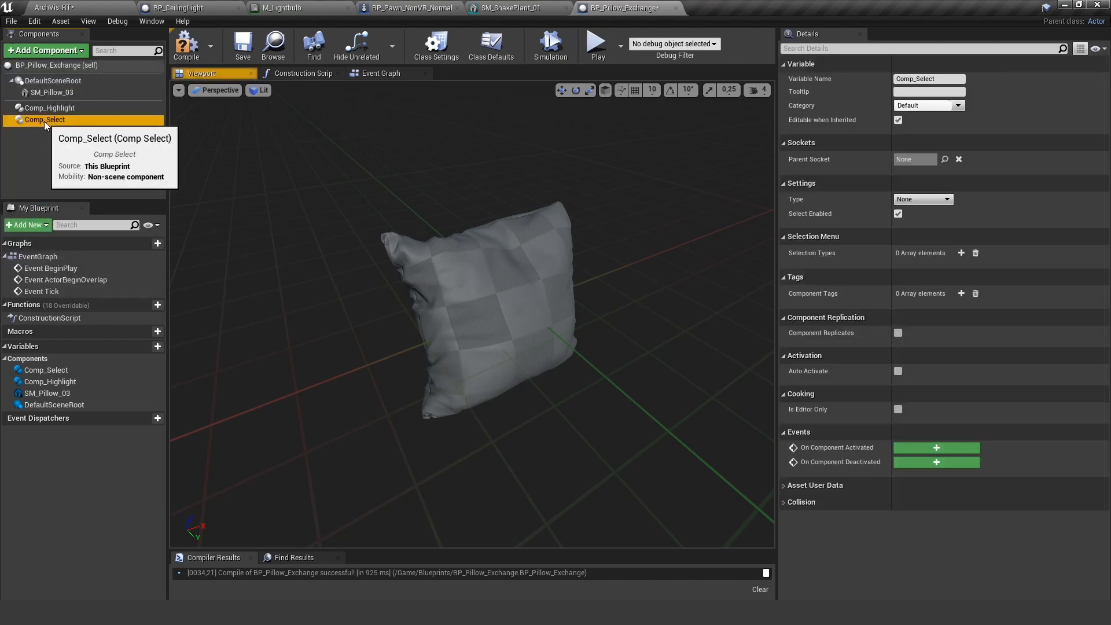
Step: Set Comp_Select's type to SelectionMenu with a VisualChange selection entry
click(922, 198)
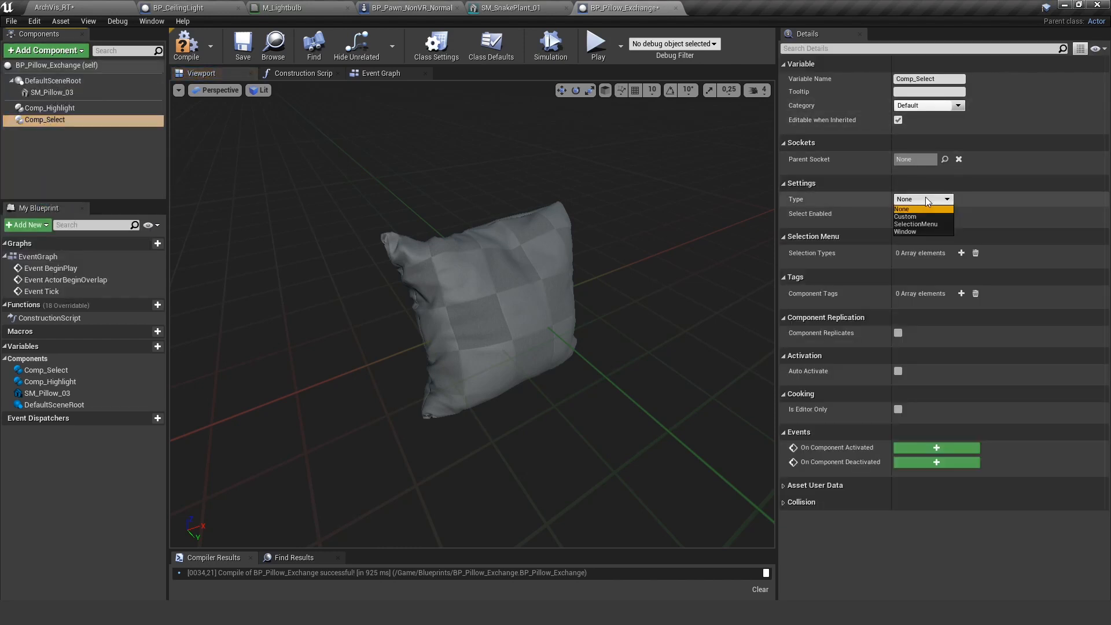
click(915, 223)
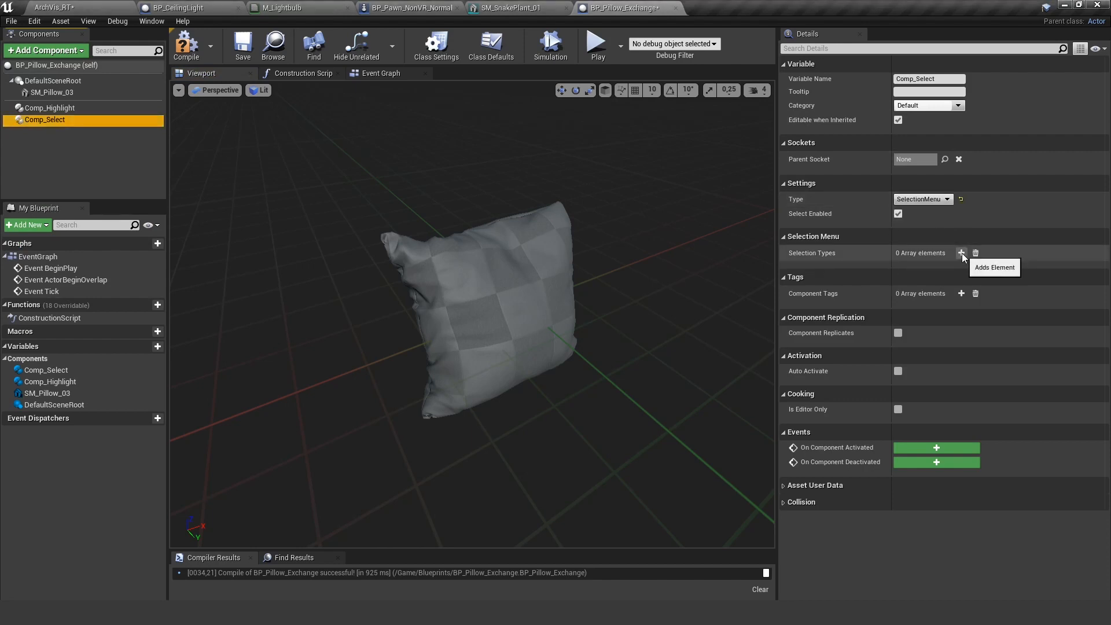
click(962, 254)
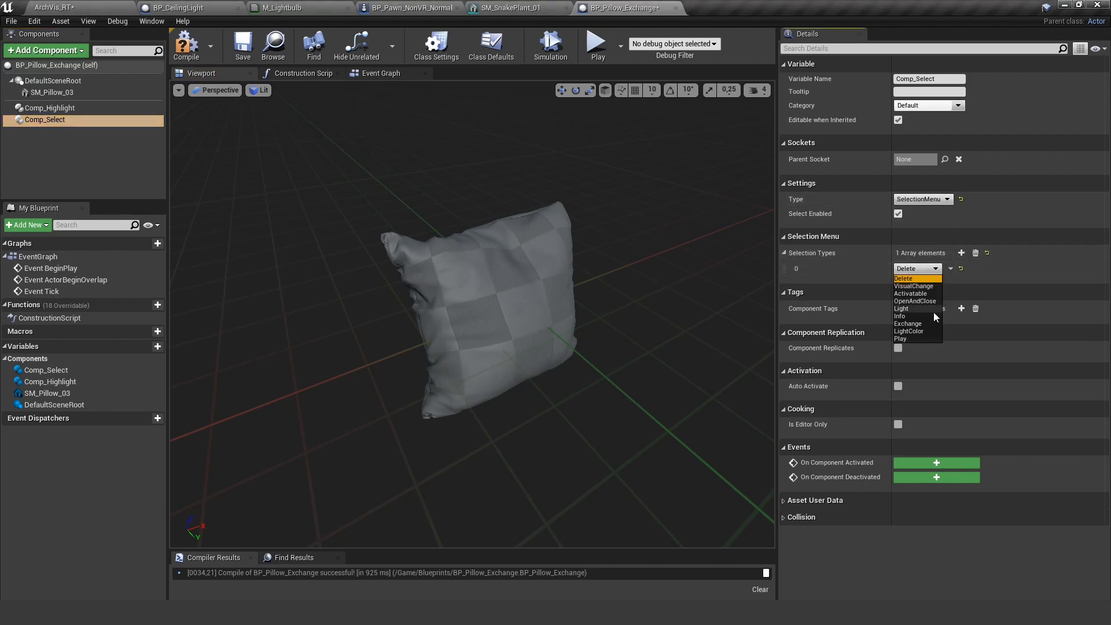
click(913, 286)
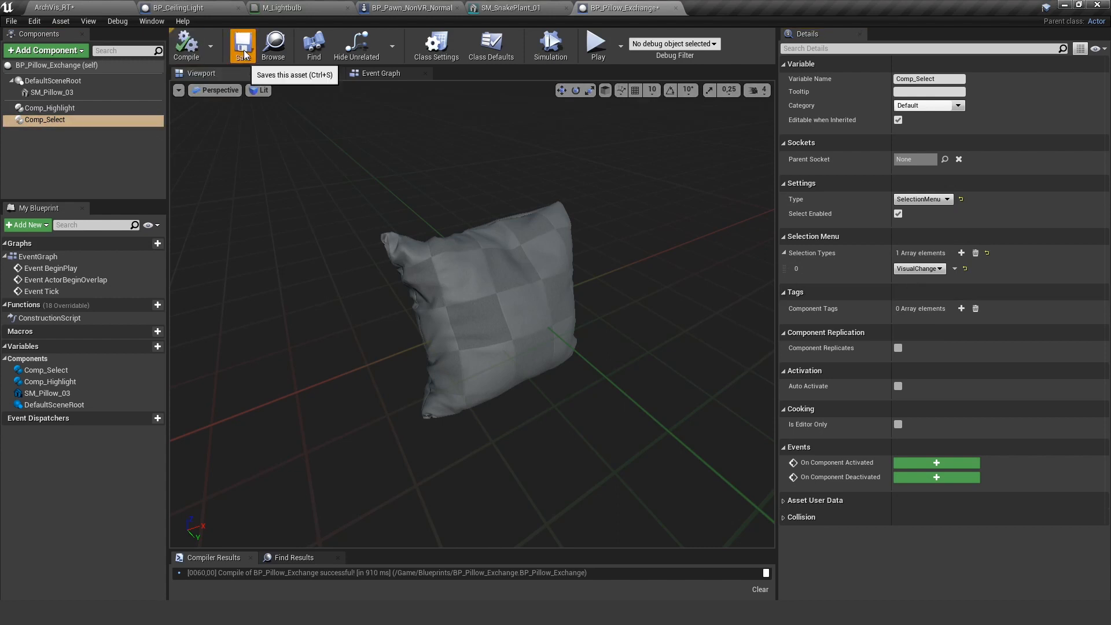
Step: Add a Comp_Visual component, compile, and check the couch pillow's material in the level
click(43, 50)
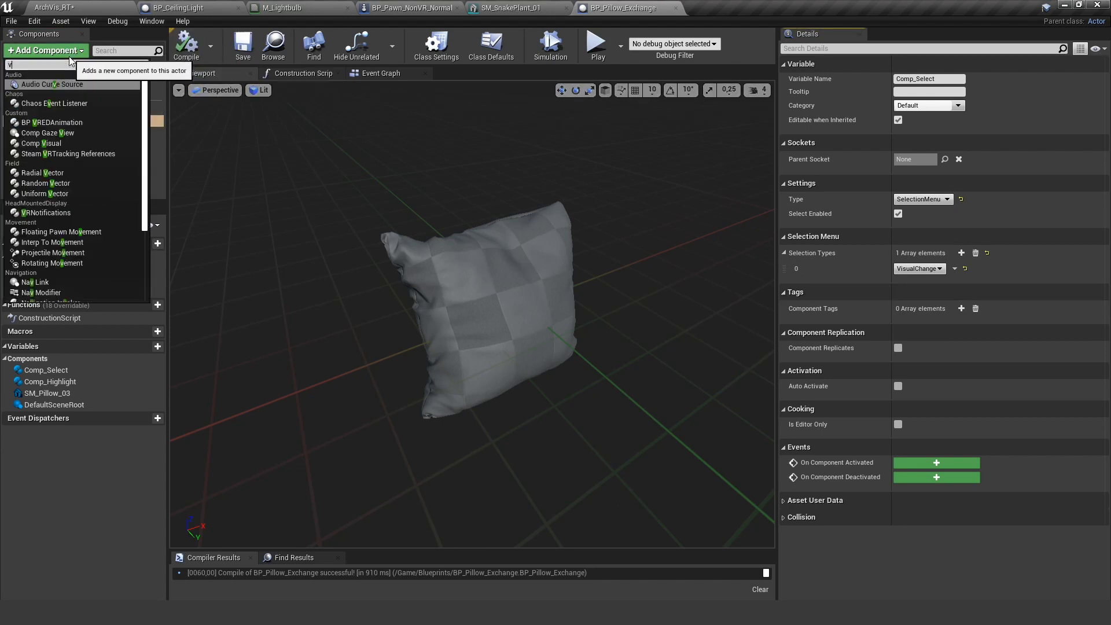
text(visu)
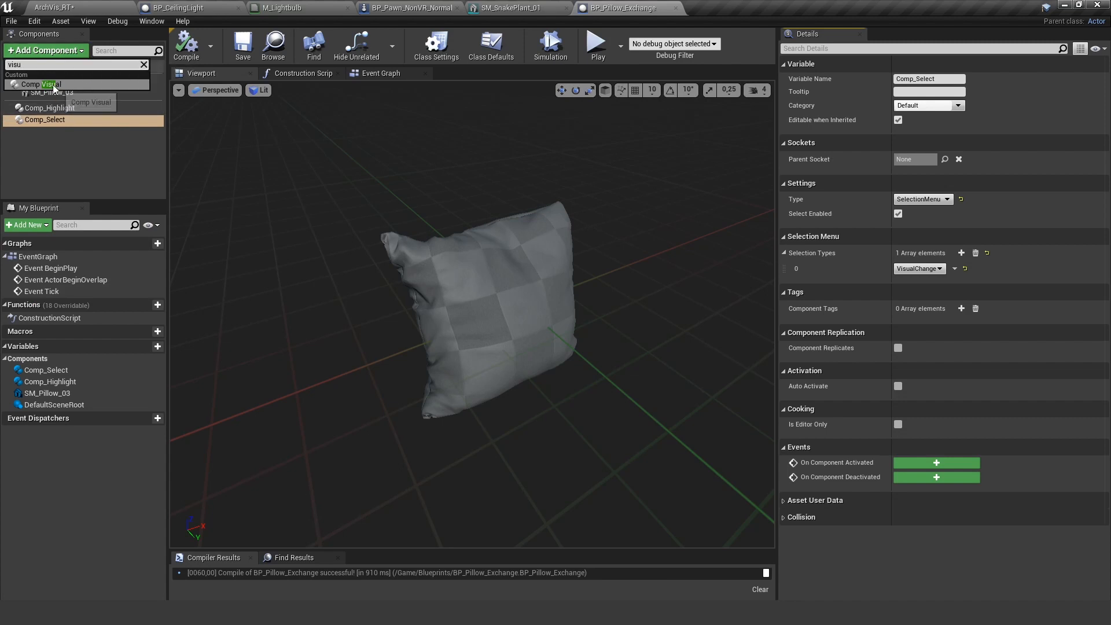
click(48, 84)
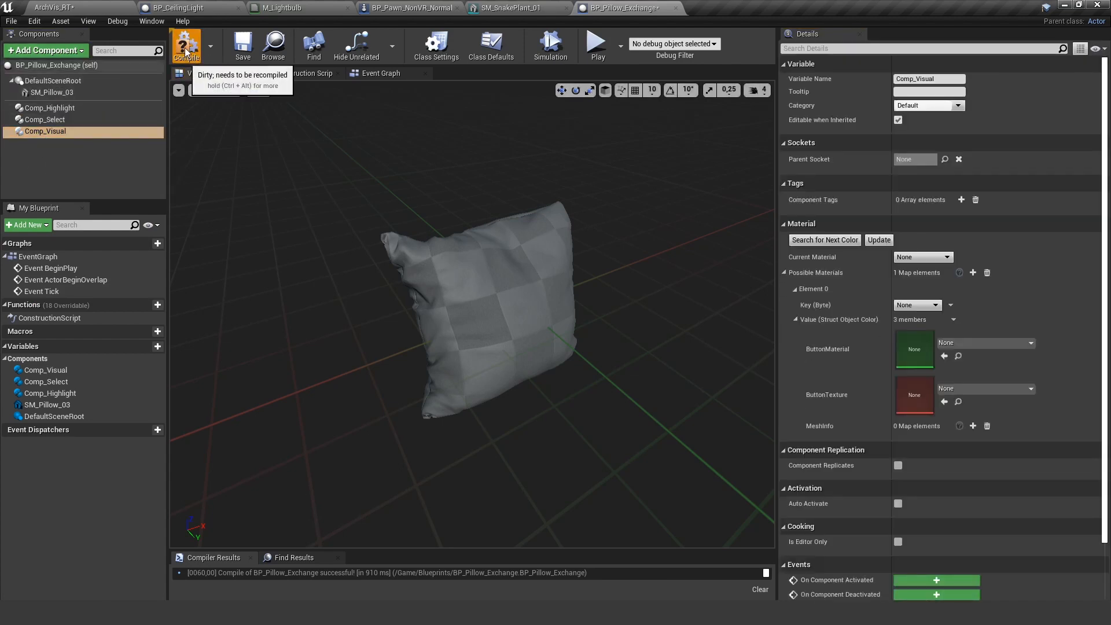
click(185, 44)
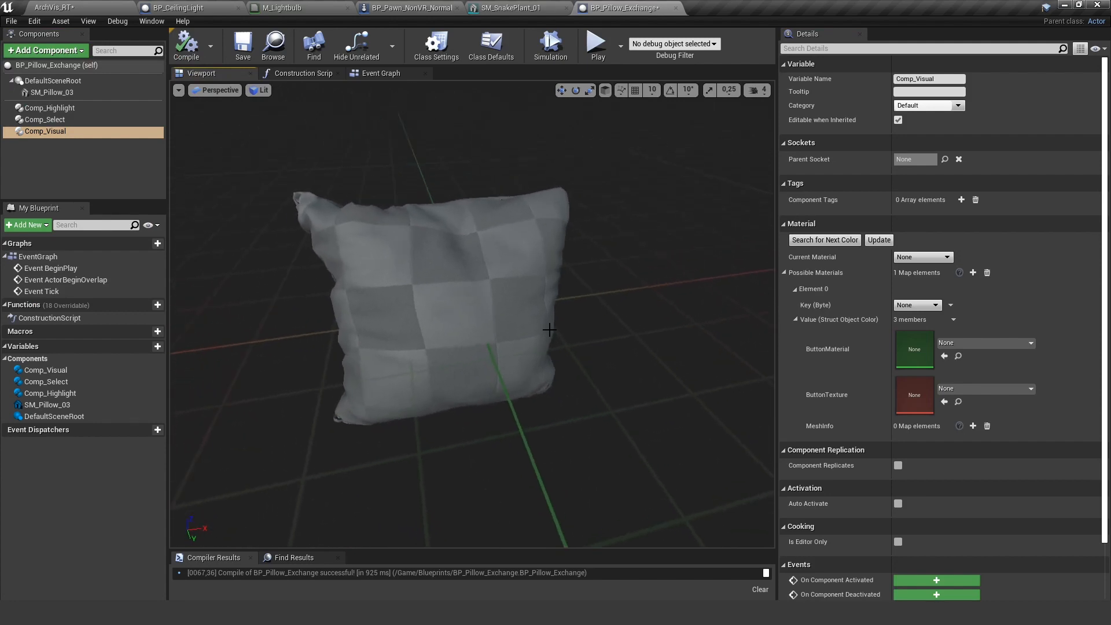
click(54, 7)
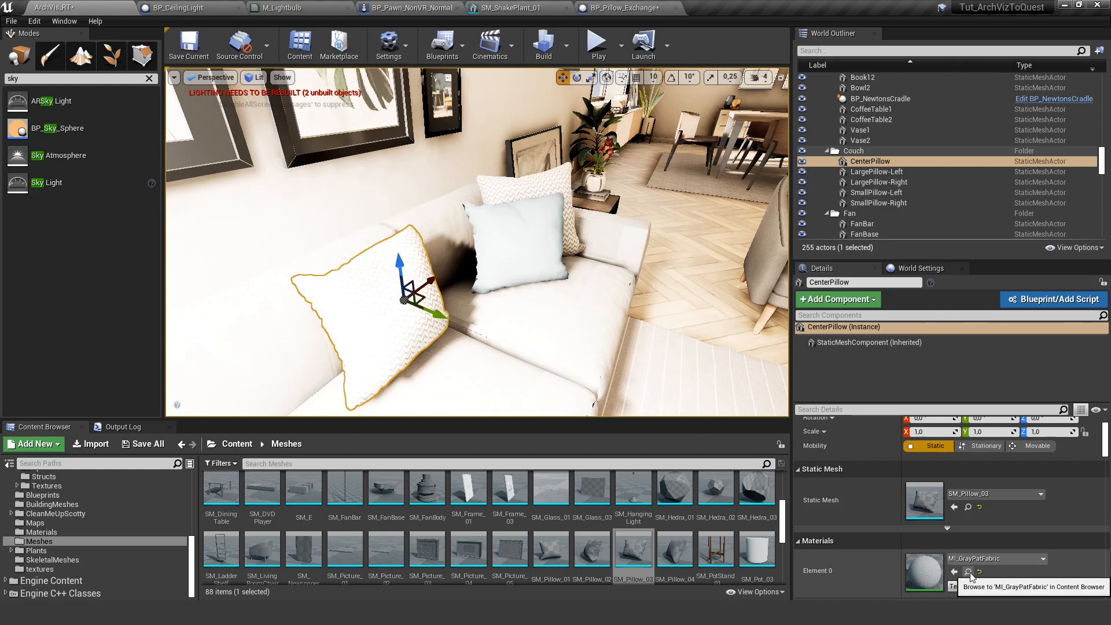
Step: Assign MI_GrayPatFabric to the blueprint's SM_Pillow_03 mesh and select Comp_Visual
click(623, 8)
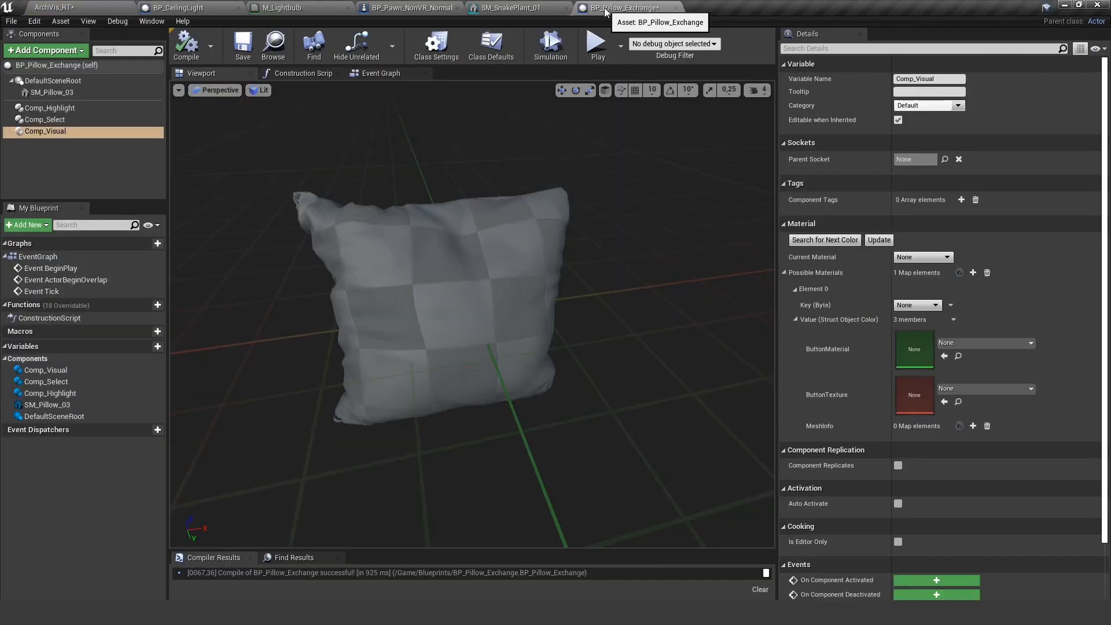
click(53, 92)
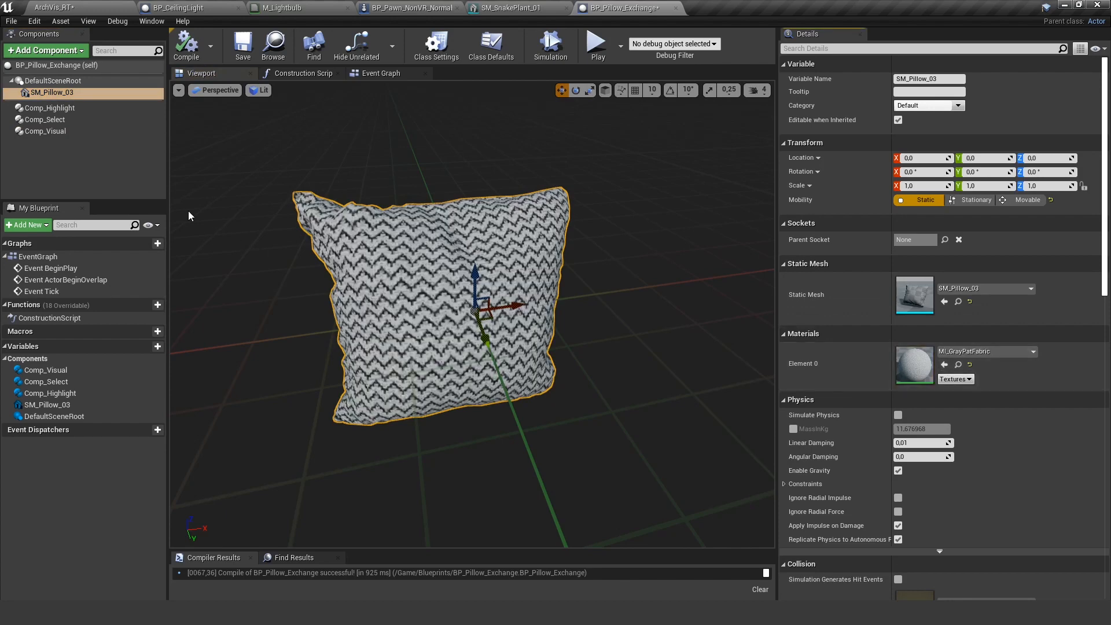
click(46, 131)
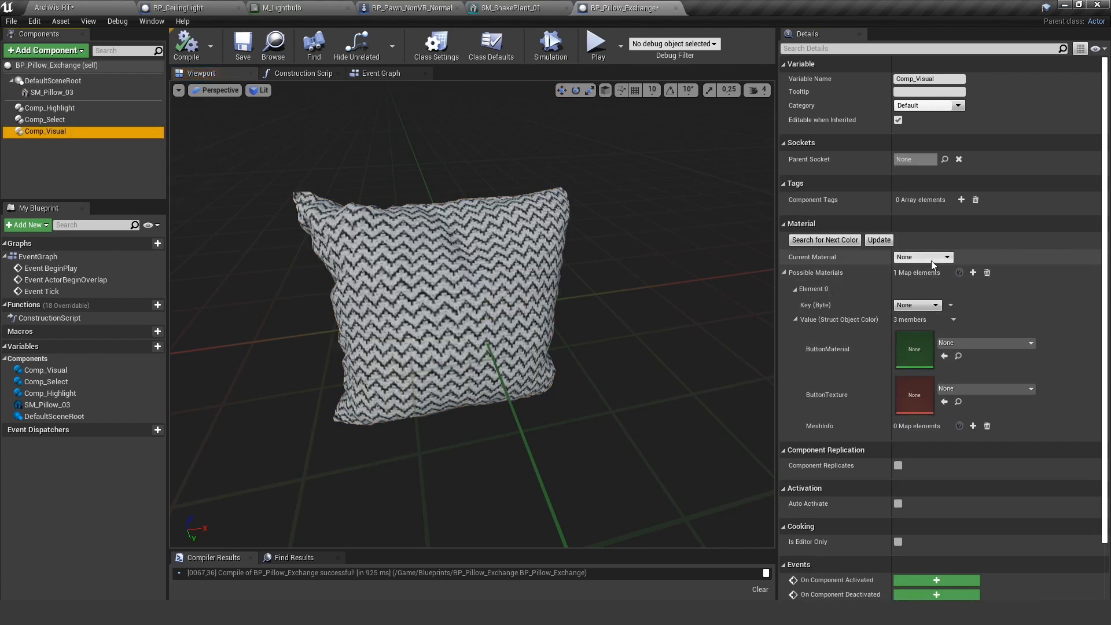
Step: Make White the current material and first option key, with MI_GrayPatFabric as button material and a mesh info entry
click(922, 257)
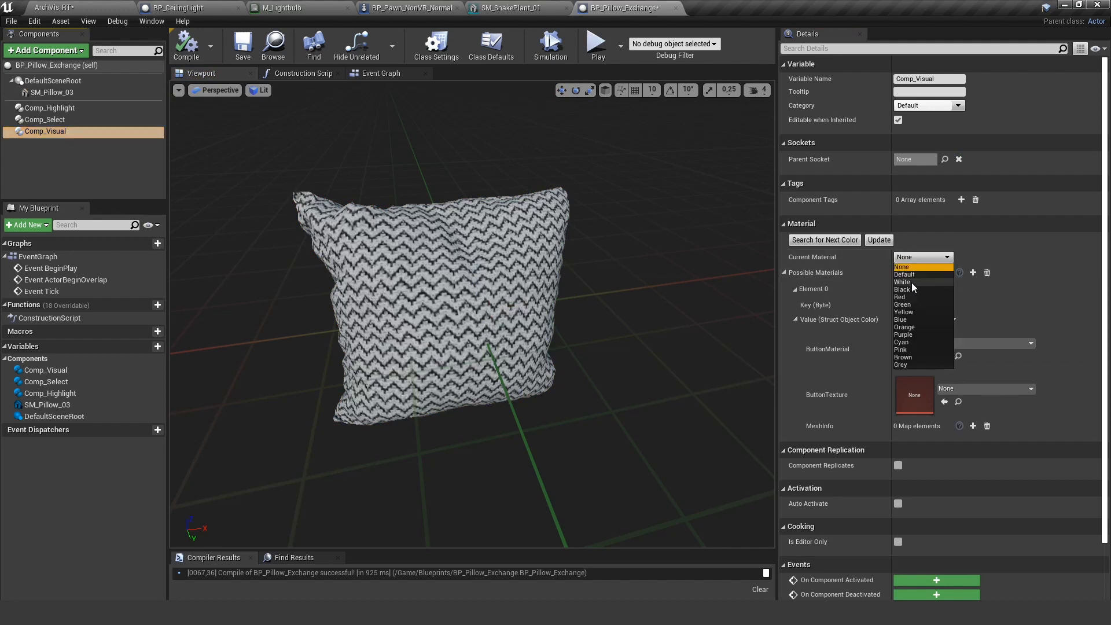
click(904, 282)
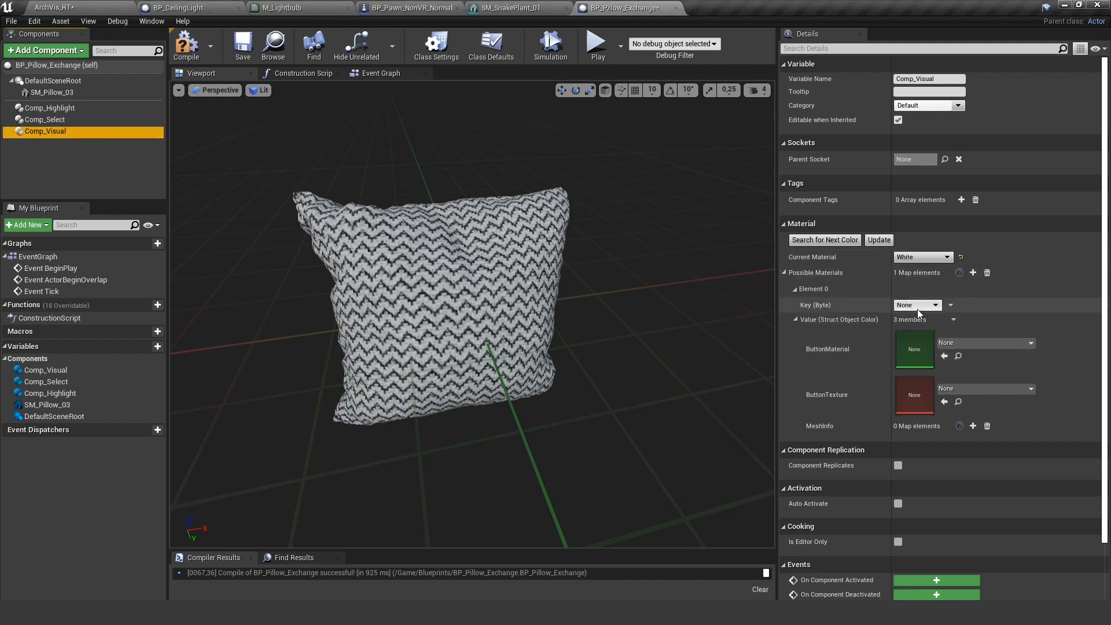
click(917, 305)
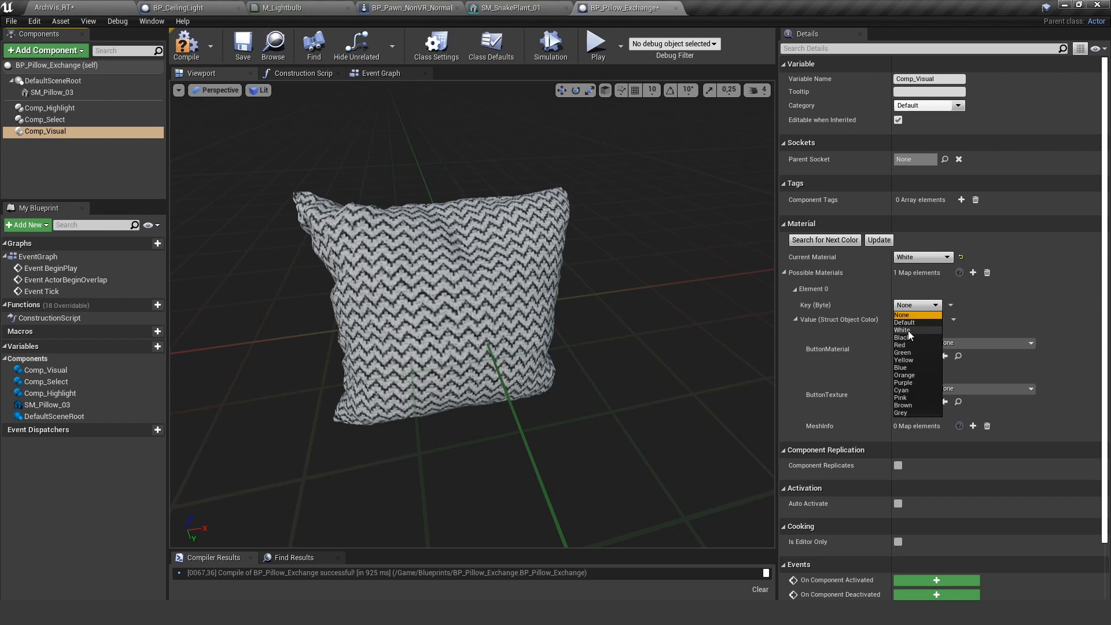
click(902, 330)
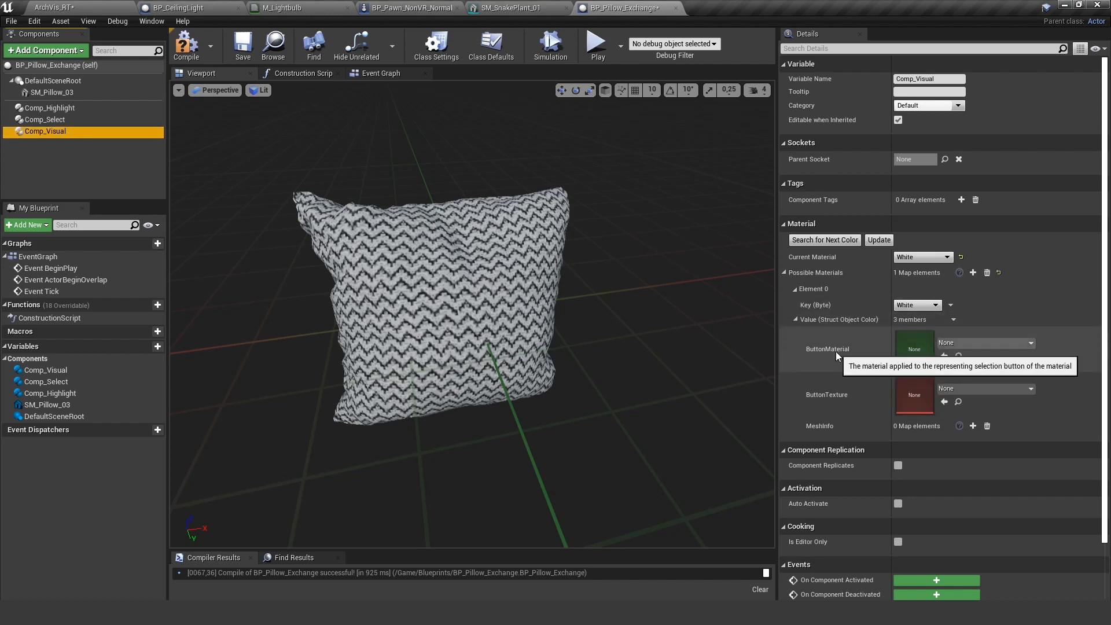
mouse_move(831, 374)
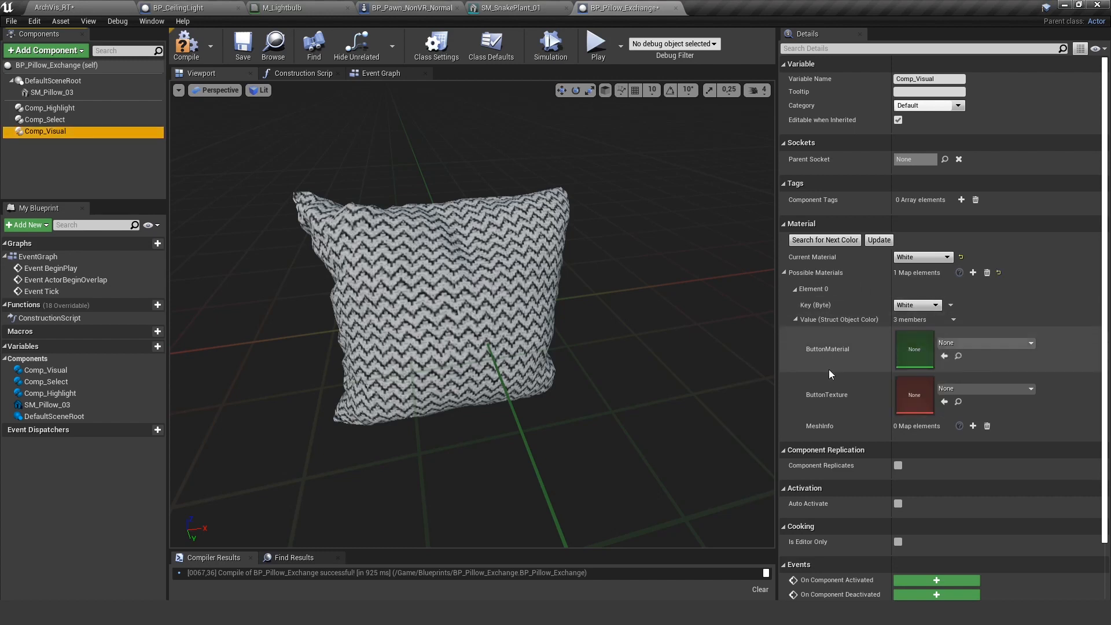
mouse_move(381, 168)
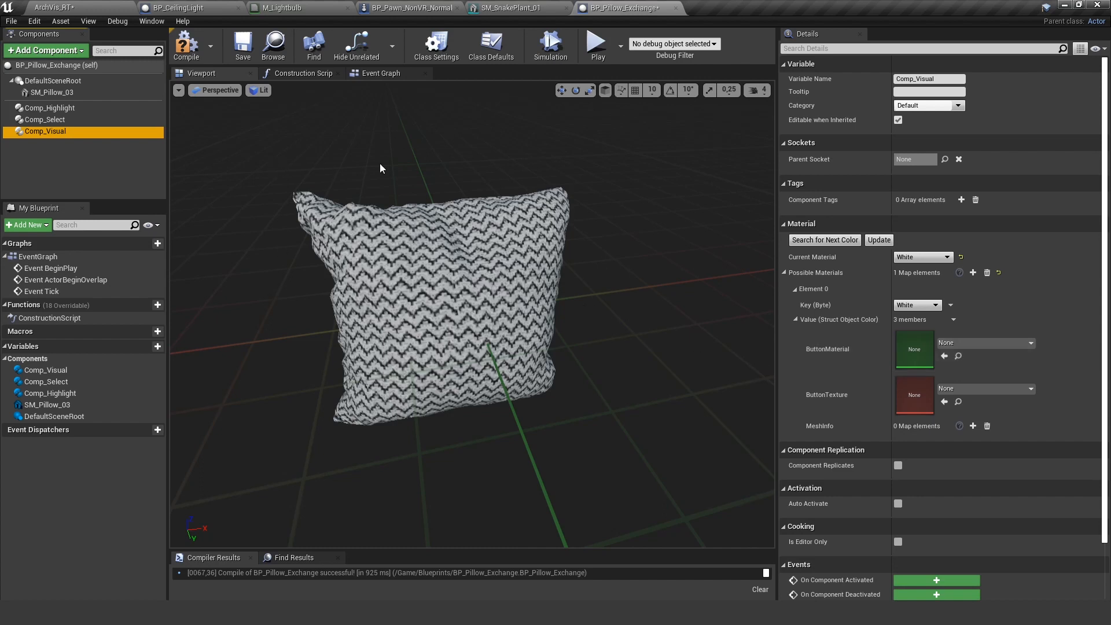
mouse_move(601, 274)
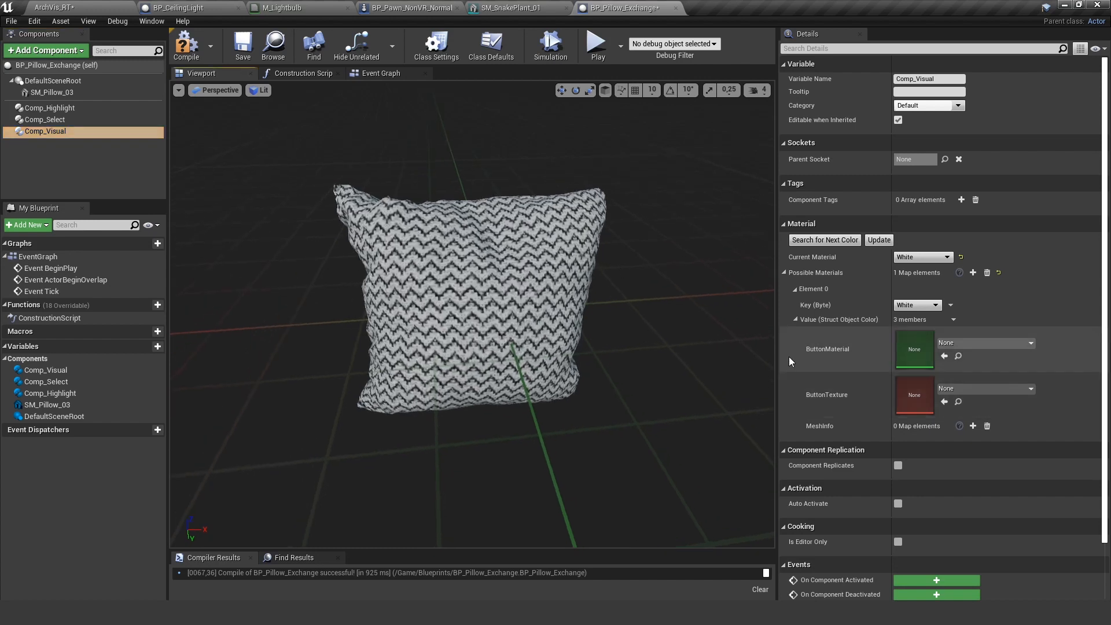
mouse_move(832, 343)
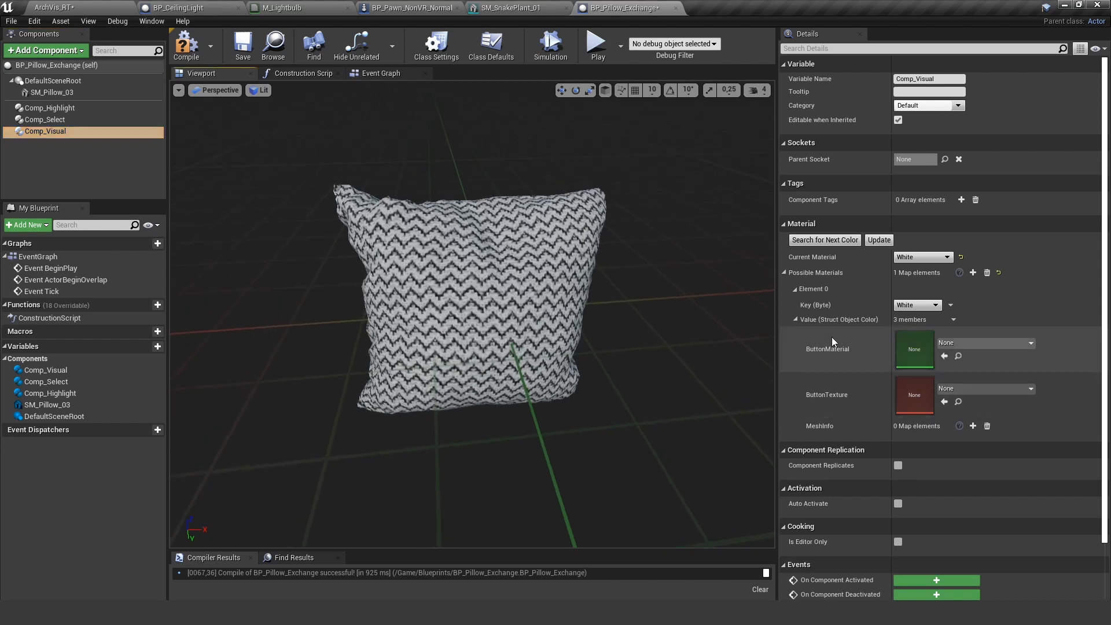
mouse_move(943, 355)
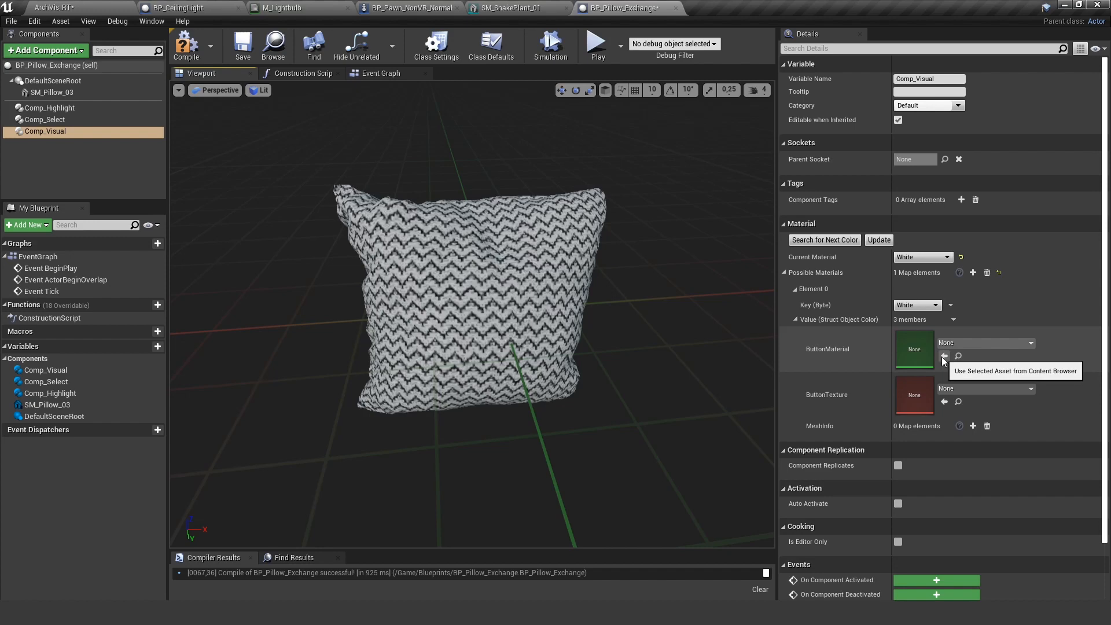
click(945, 357)
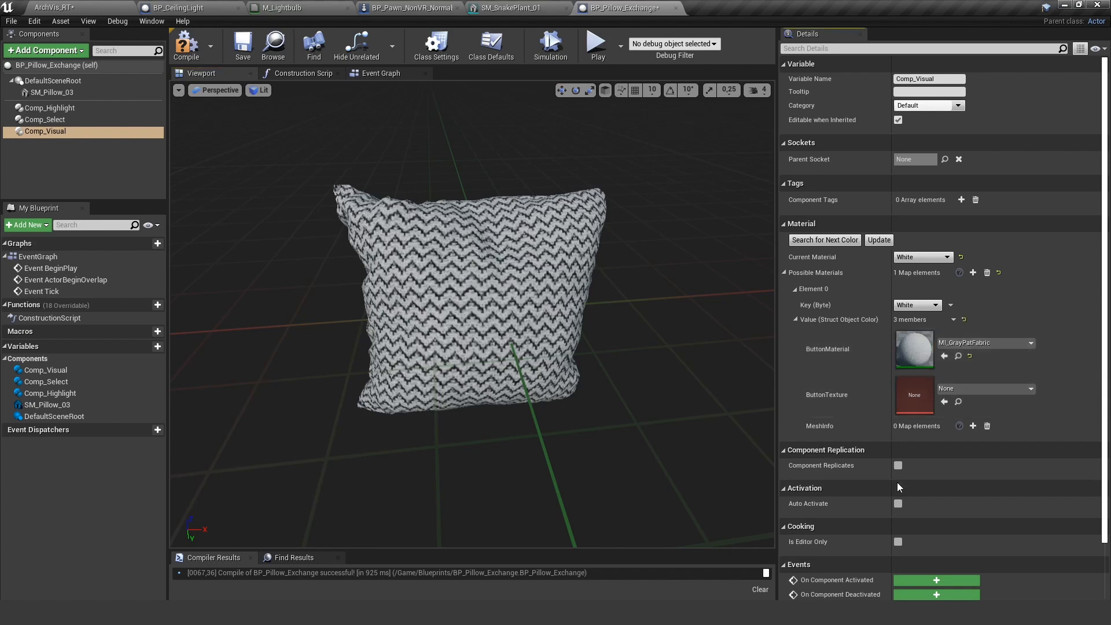
click(973, 426)
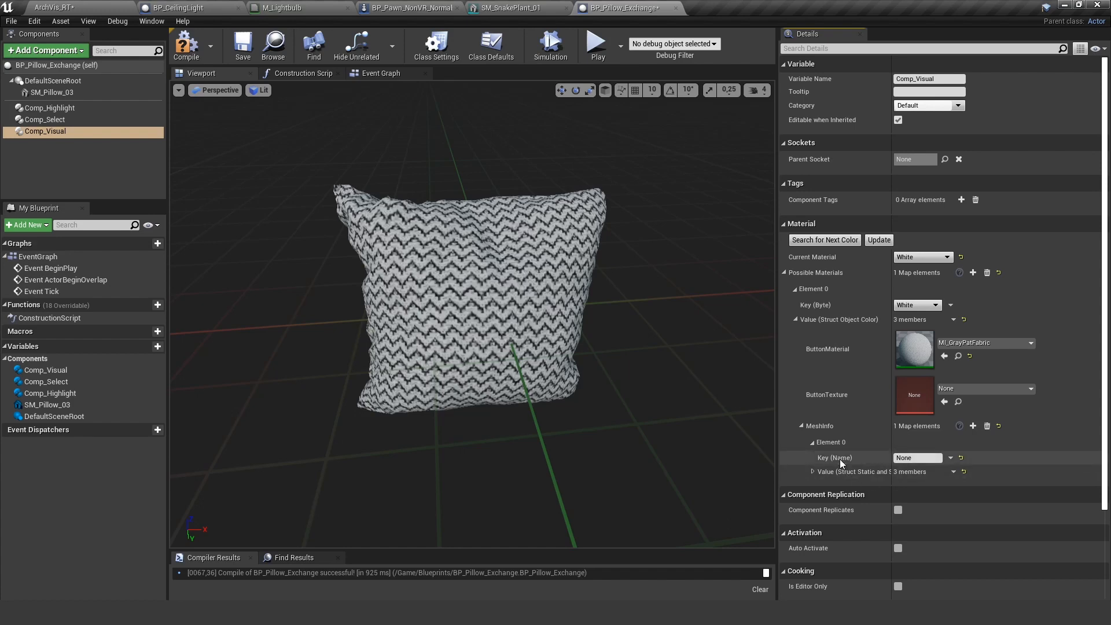
Step: Tag the SM_Pillow_03 mesh component with 'pillow'
click(52, 92)
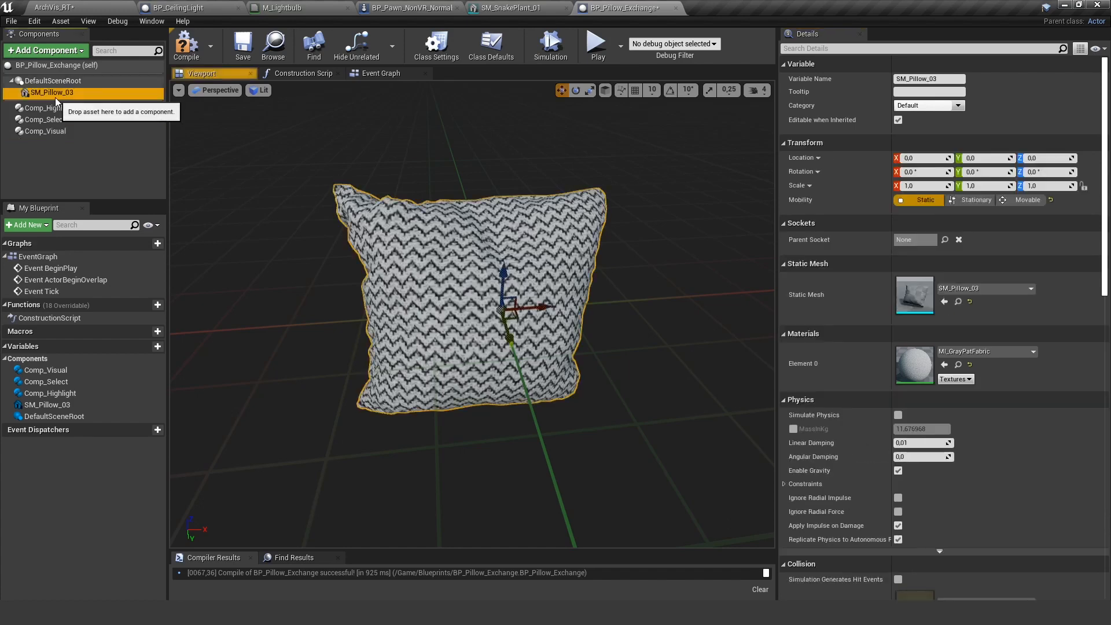
scroll(down, 3)
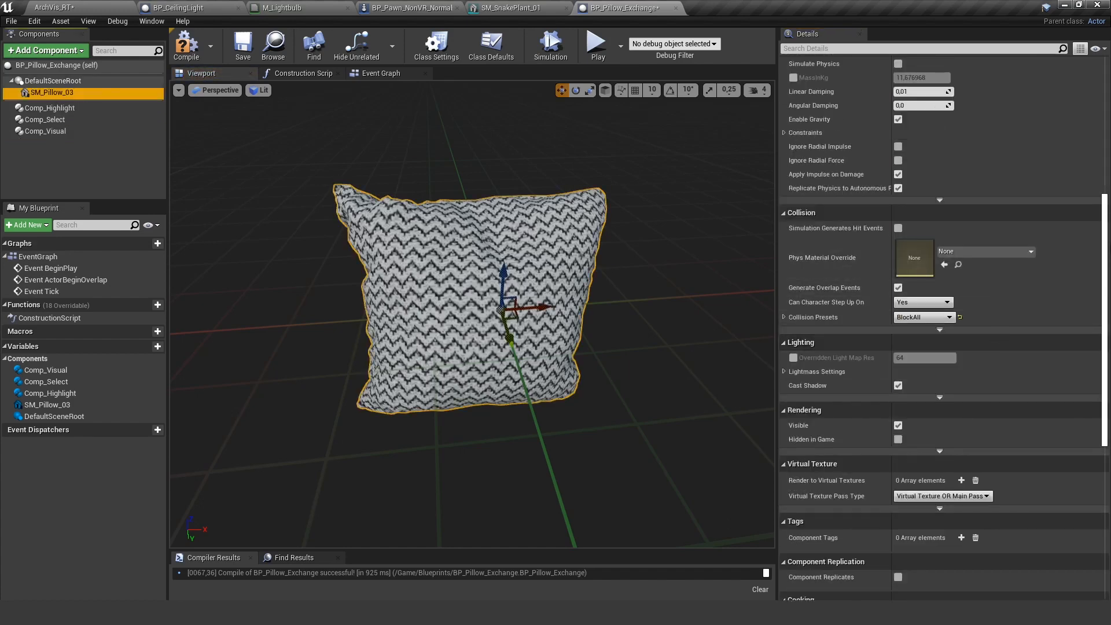
scroll(down, 3)
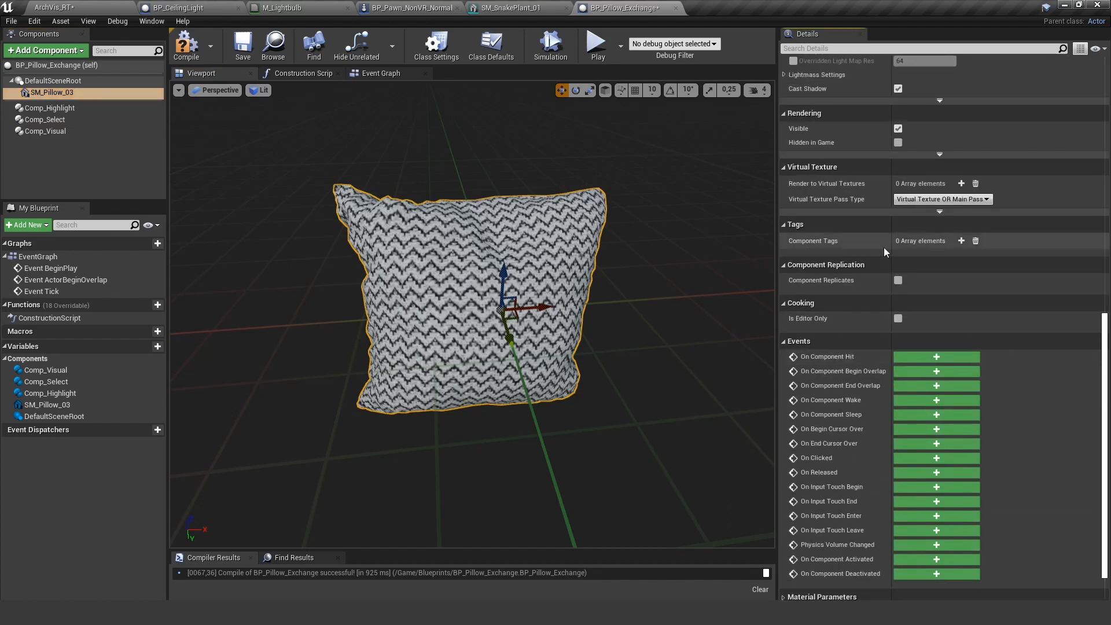
click(962, 241)
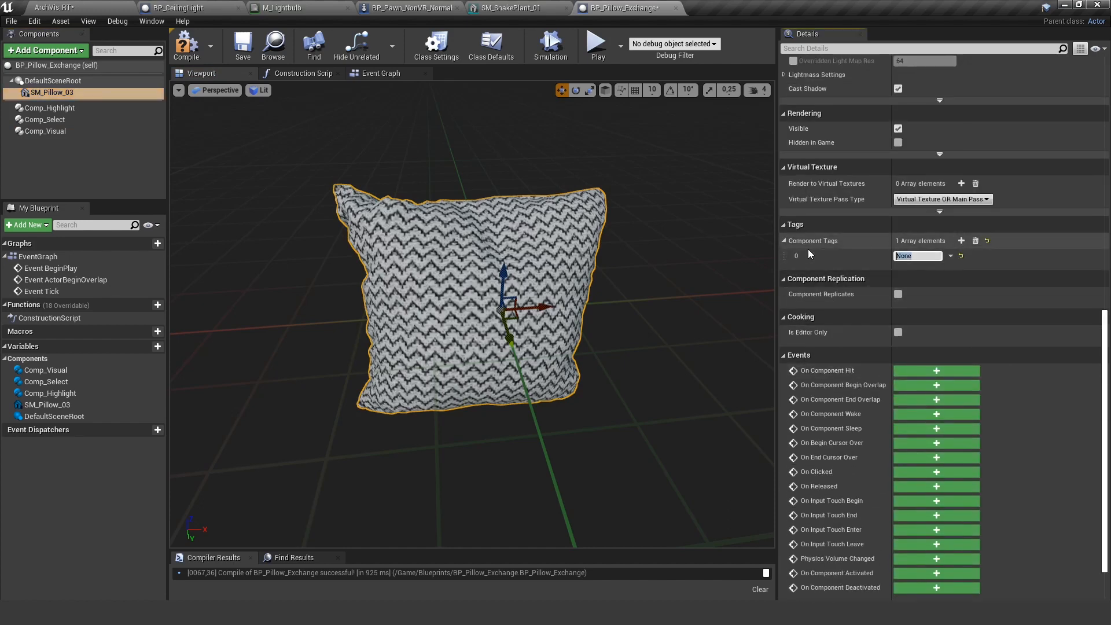
text(pillow)
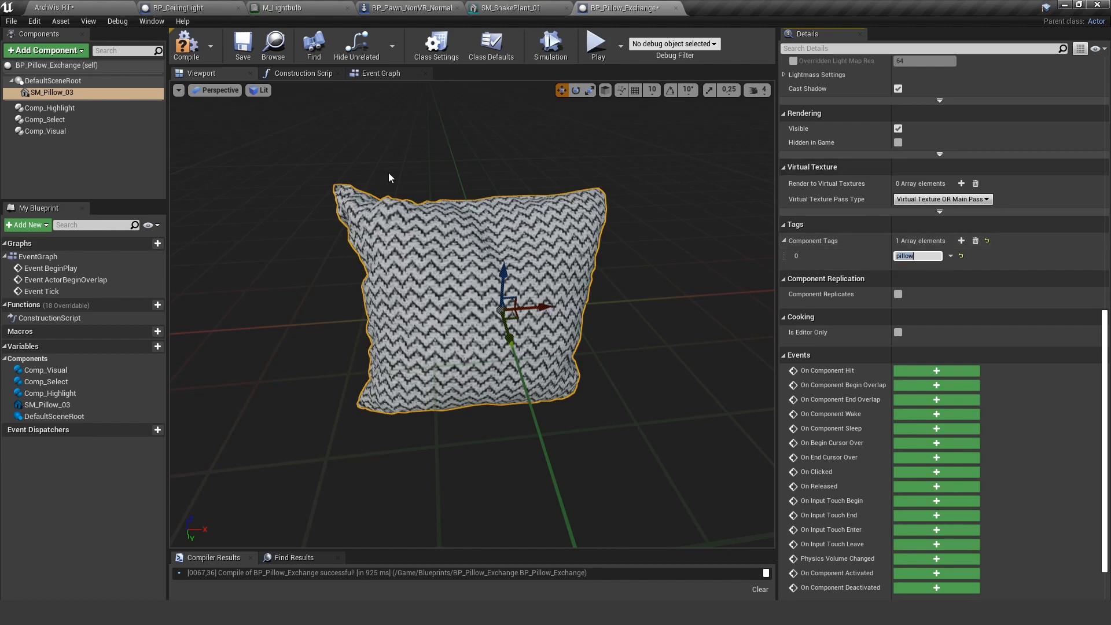
Step: Give the White option's mesh entry a material slot and recompile the Blueprint
click(46, 130)
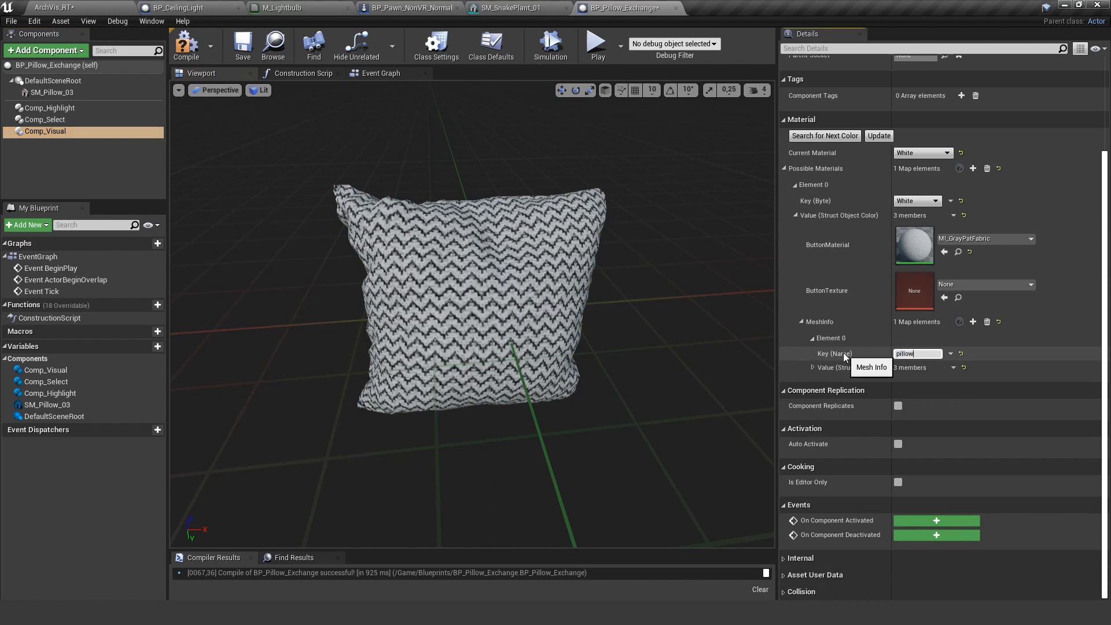
click(813, 368)
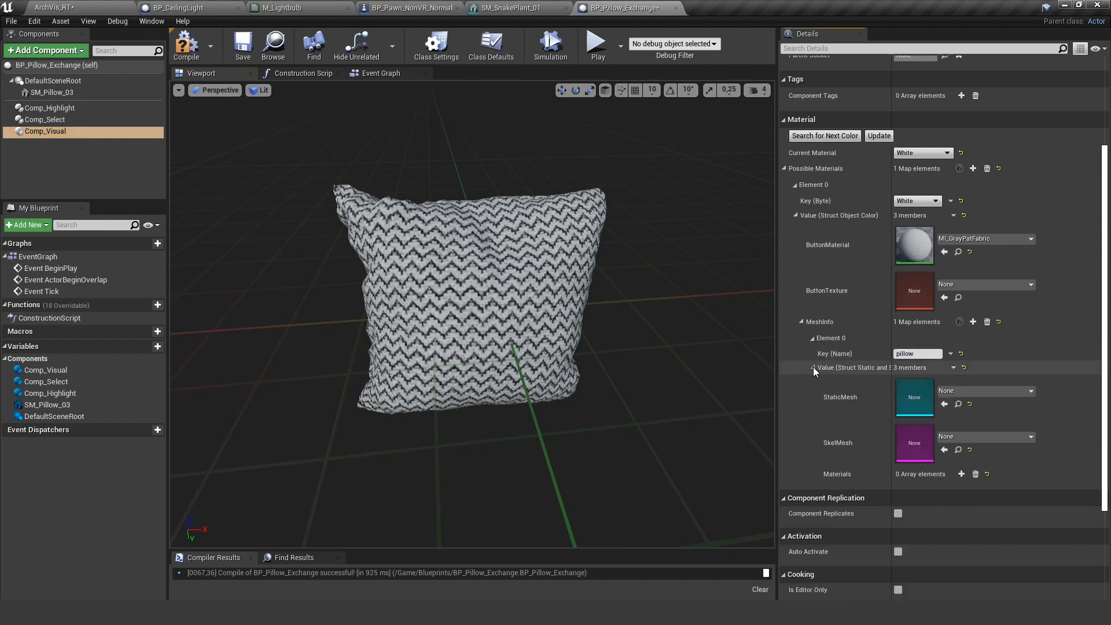
mouse_move(843, 406)
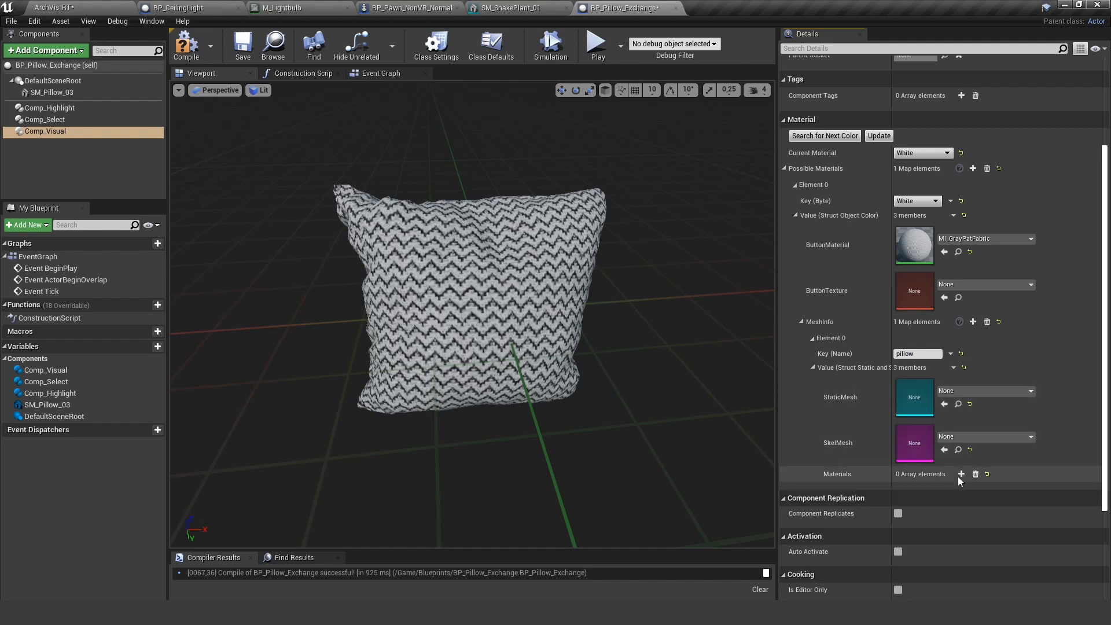
click(961, 475)
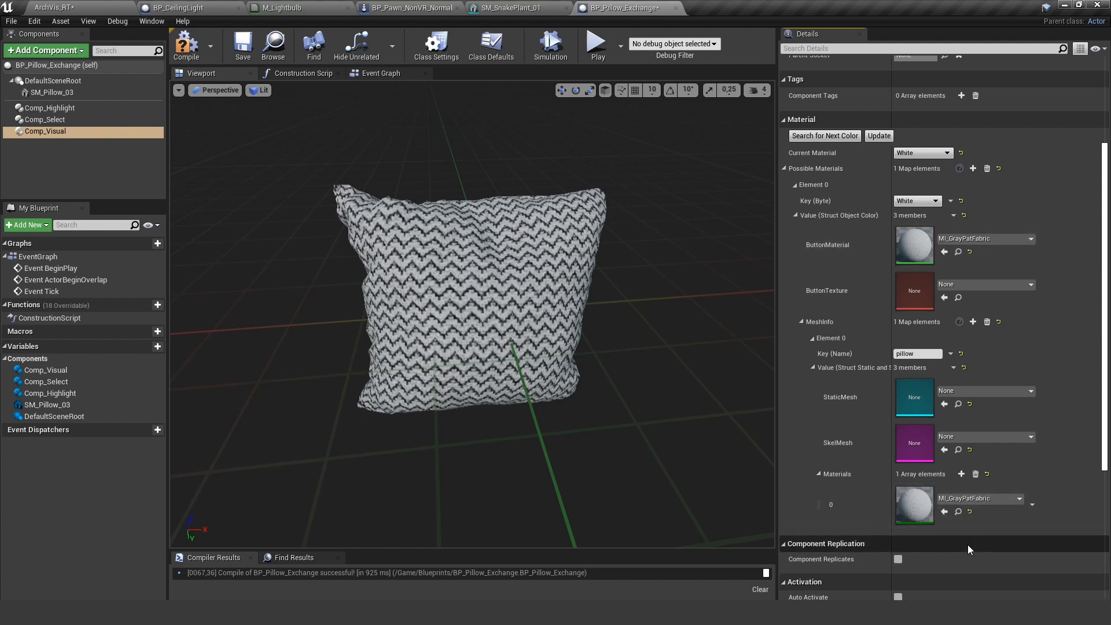
mouse_move(185, 45)
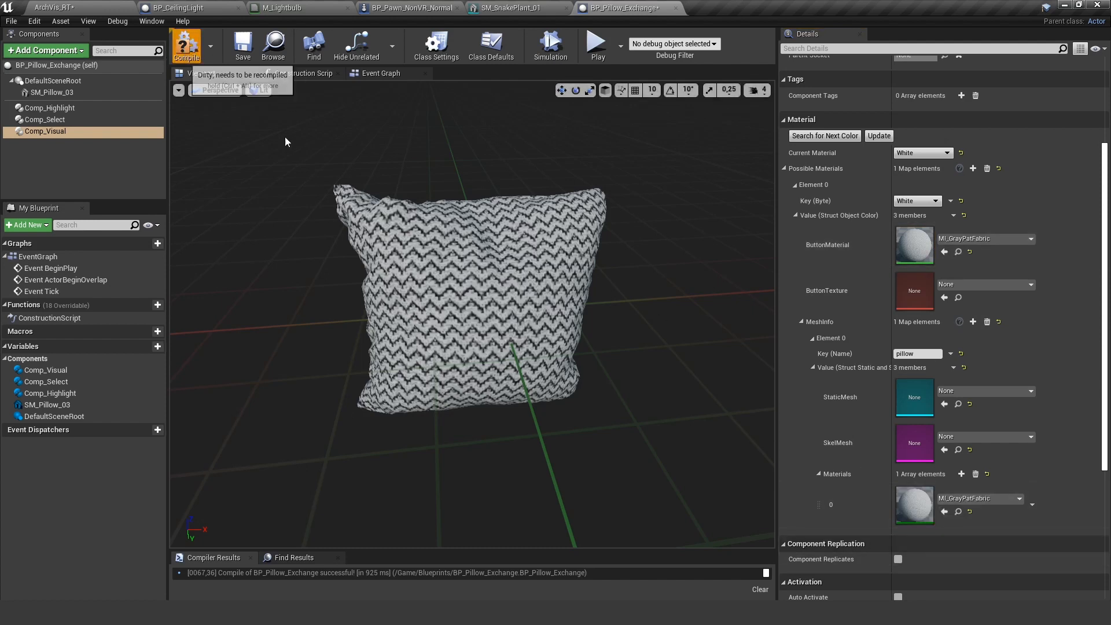
click(186, 44)
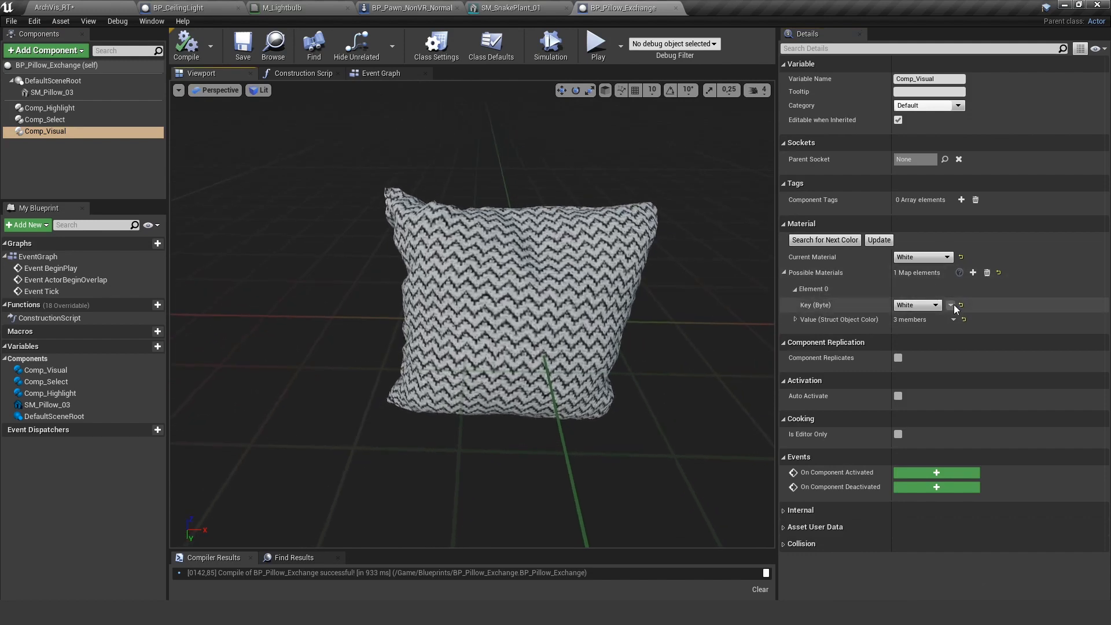
Step: Add a Black option using MI_CyanFabric for its button and pillow mesh entry, then recompile
click(973, 272)
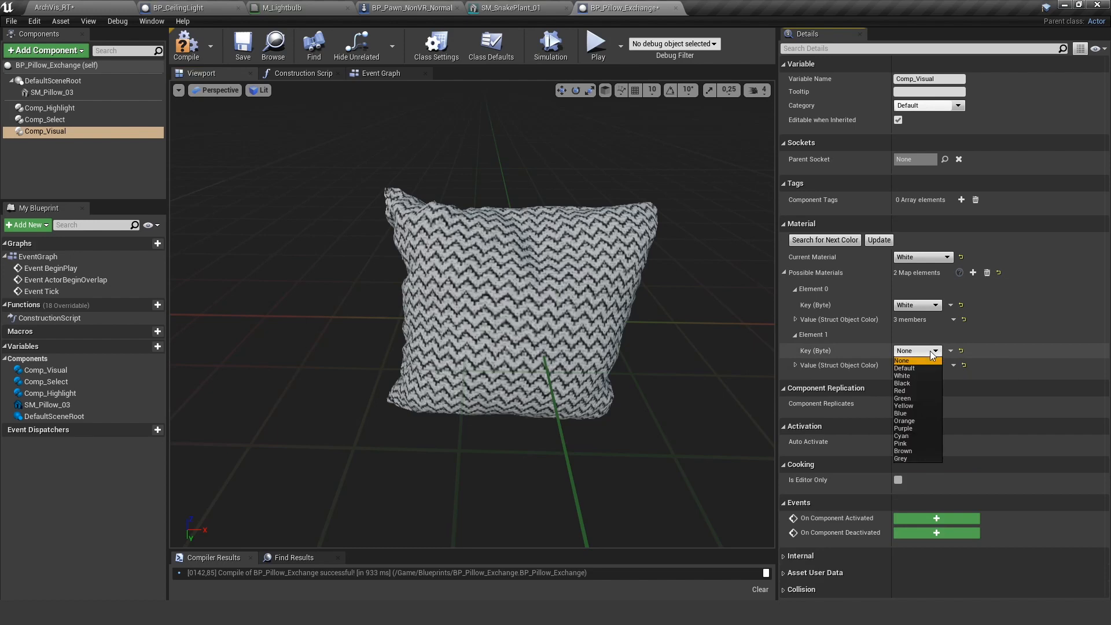
click(902, 383)
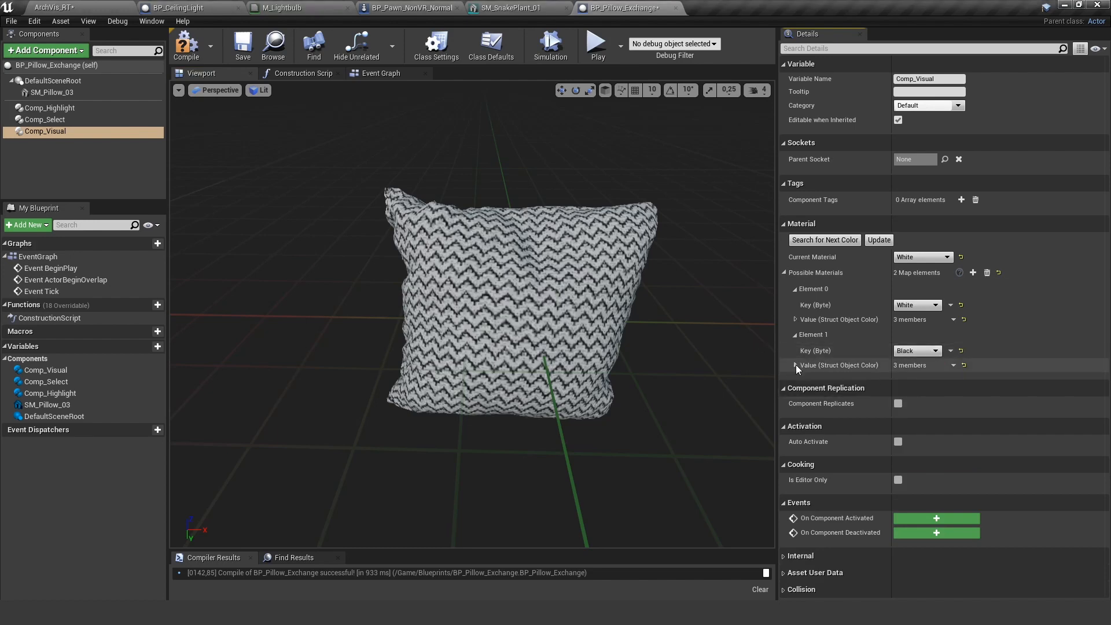
click(795, 365)
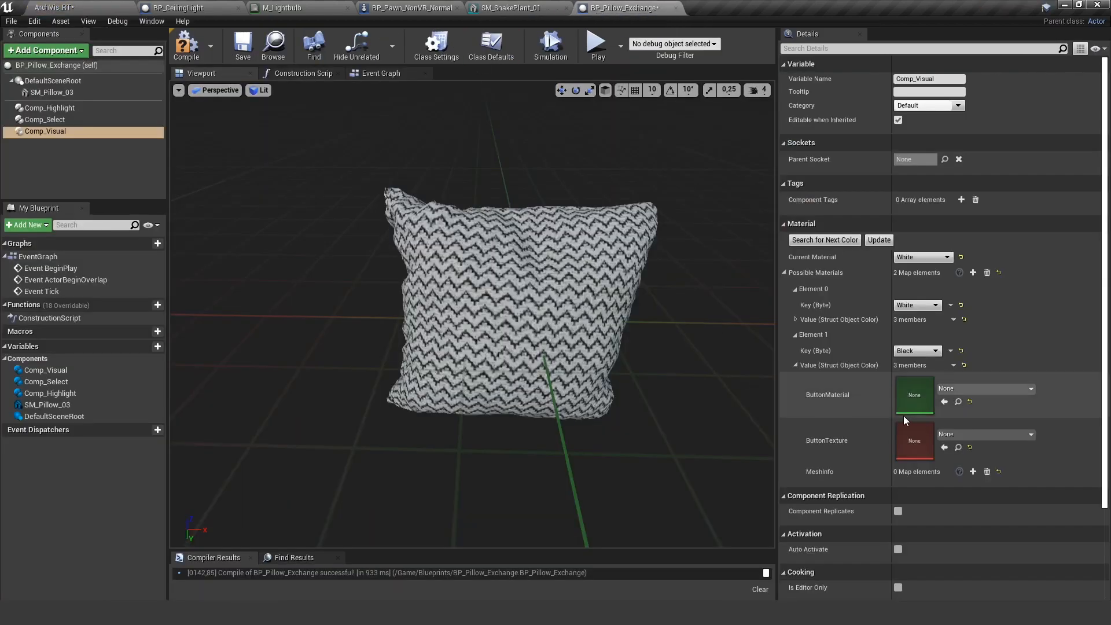
click(981, 389)
text(pillow)
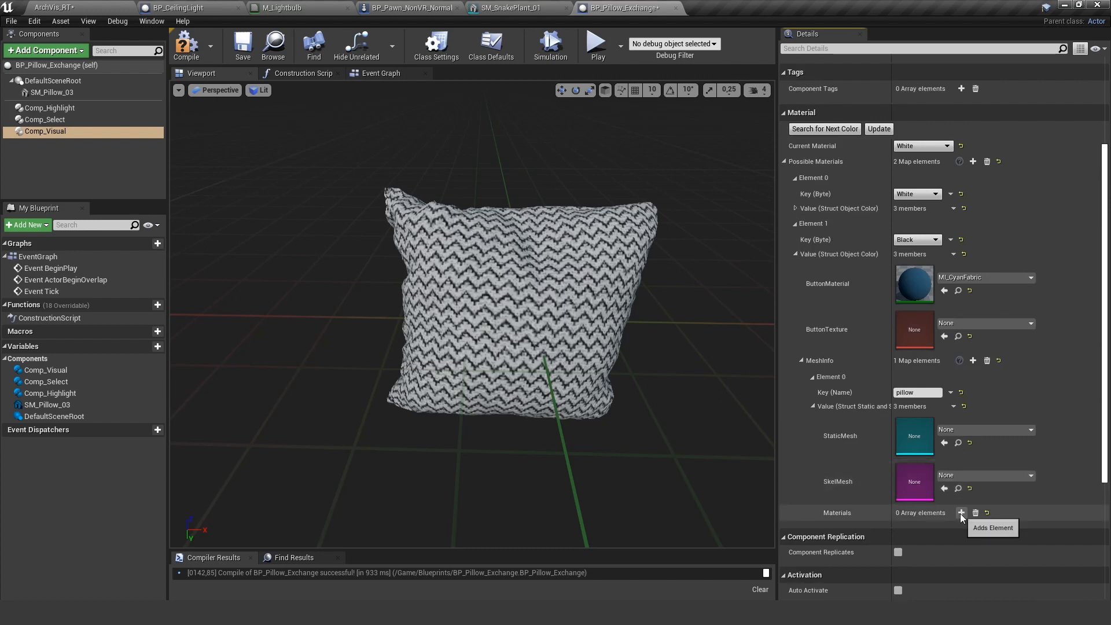
click(962, 513)
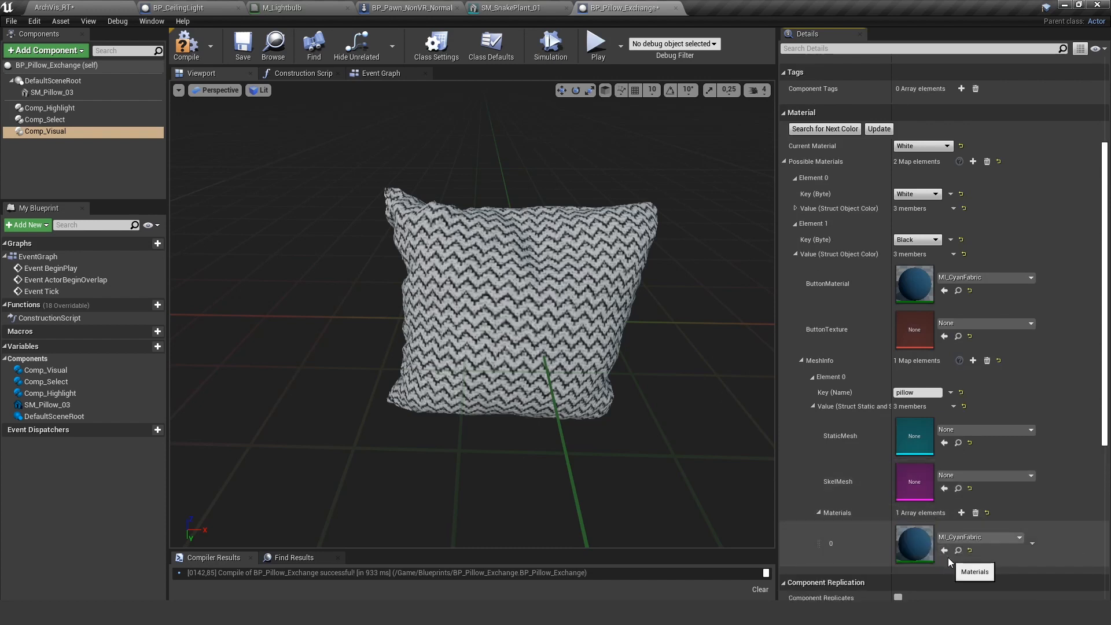
mouse_move(882, 299)
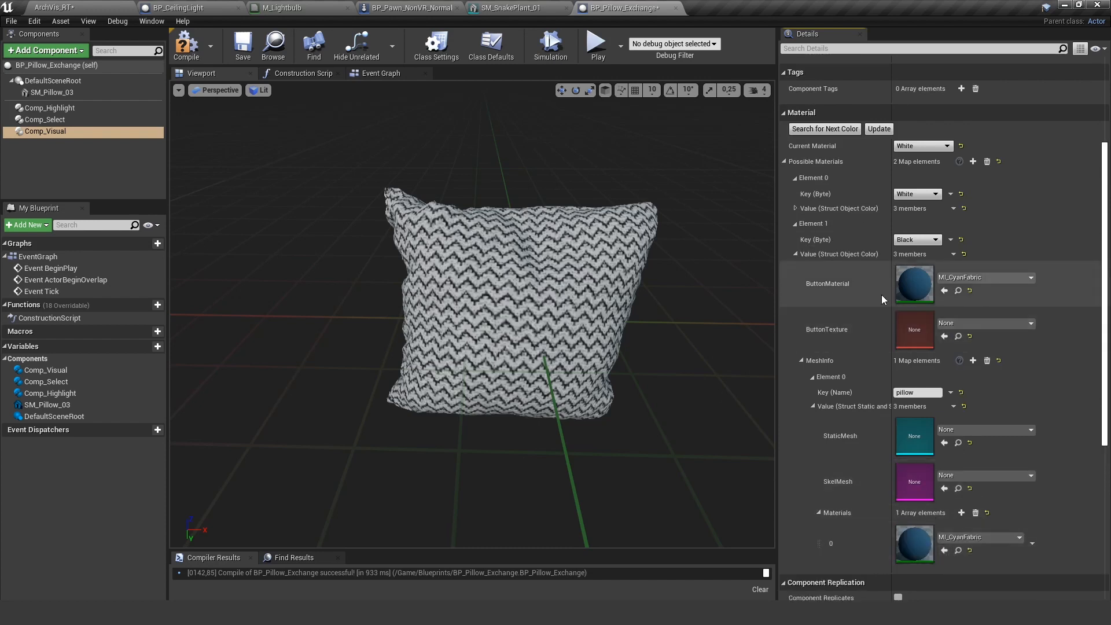
click(185, 42)
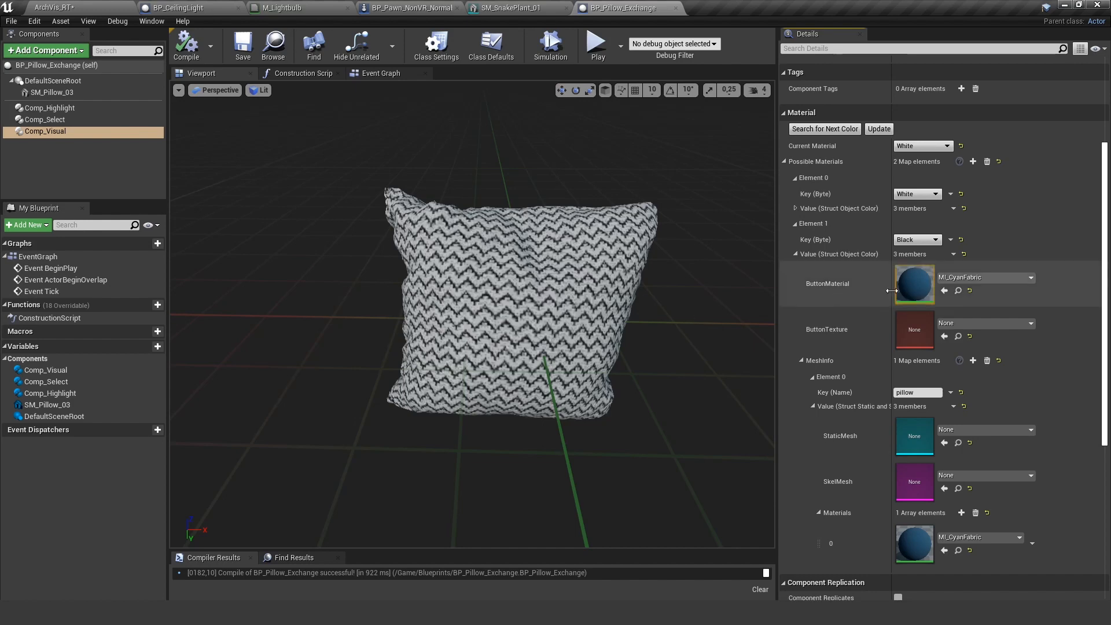
mouse_move(849, 283)
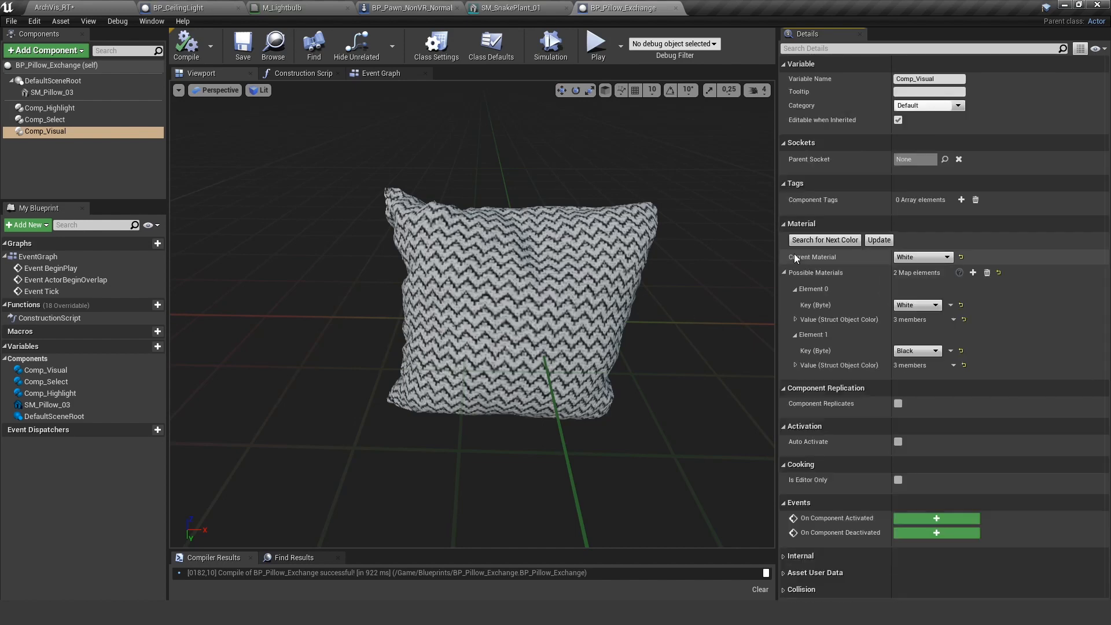
Step: Collapse the White and Black options and add a third option keyed Red
click(796, 335)
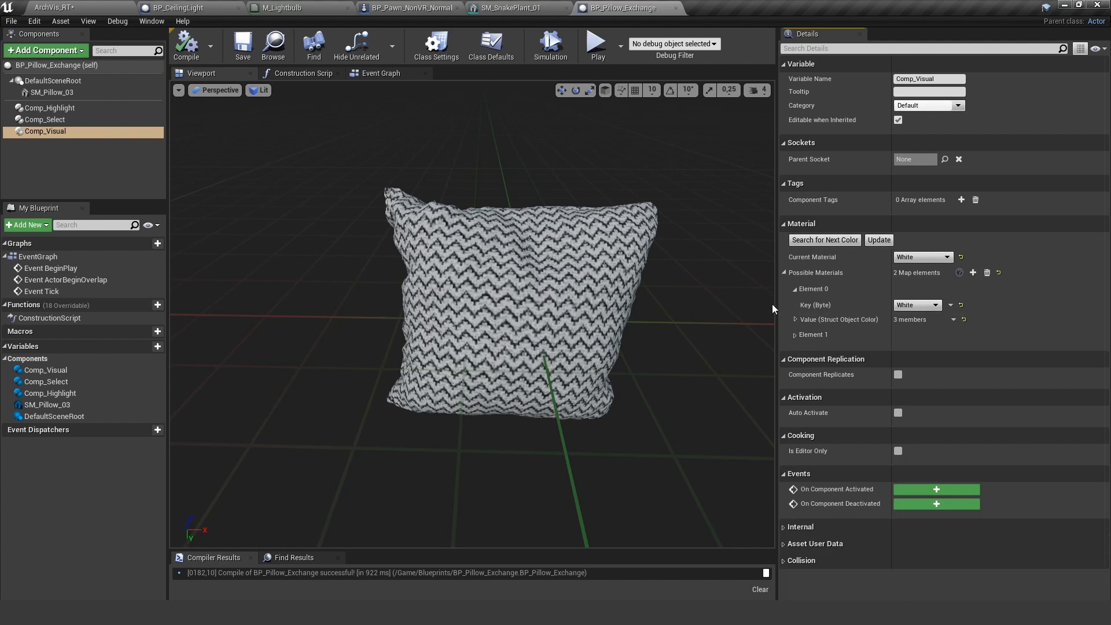
click(797, 288)
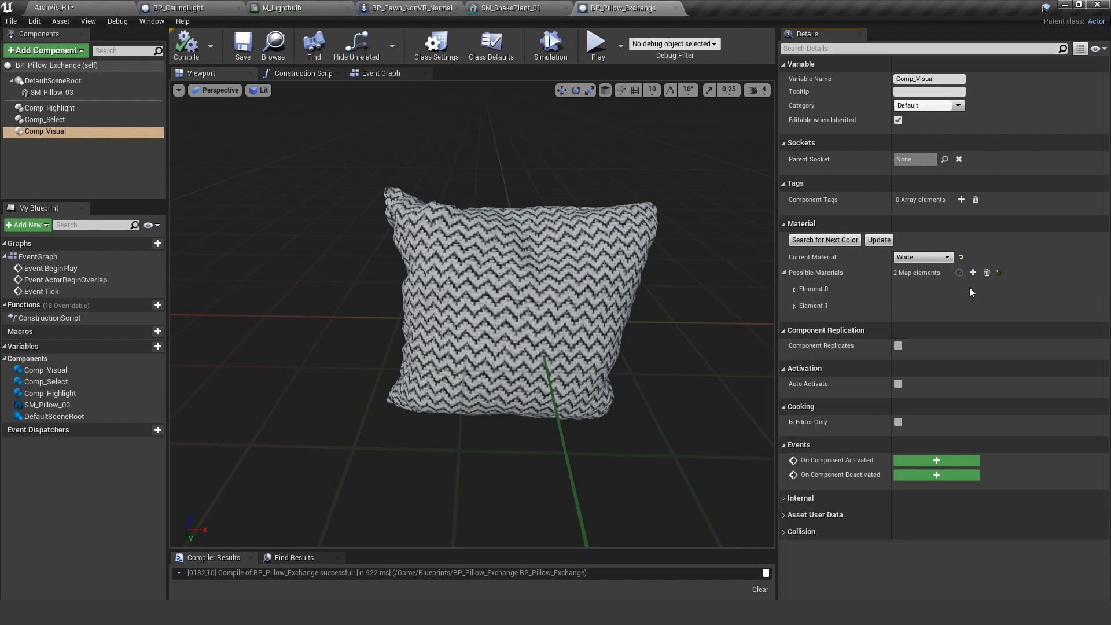
click(973, 273)
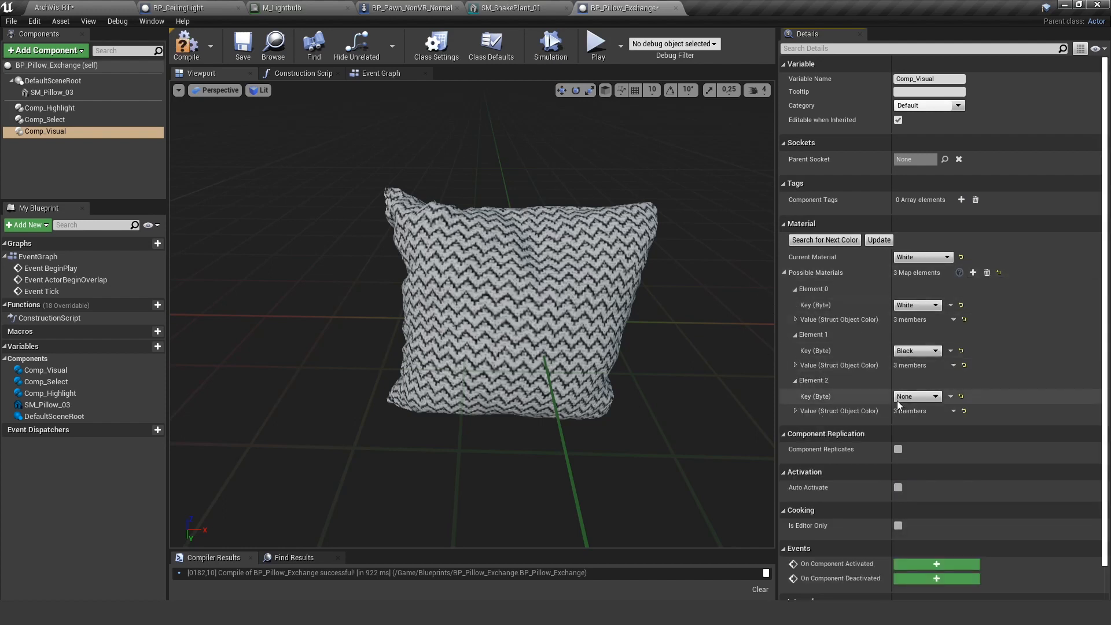
click(913, 395)
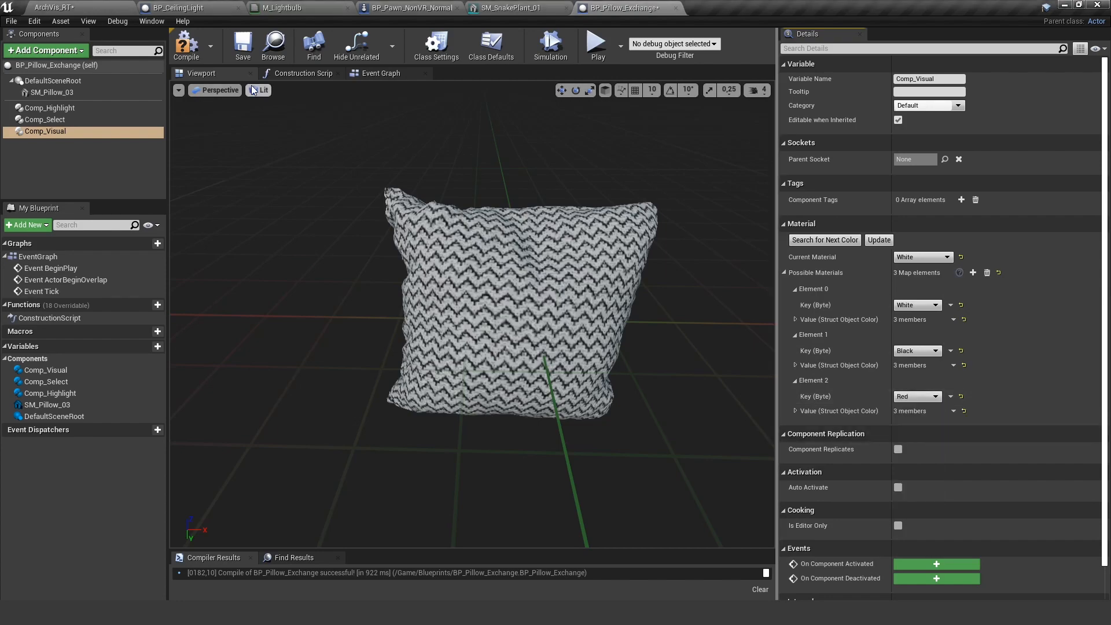
Step: Try peach fabric on a couch pillow in the level, undo it, and return to the blueprint
click(54, 8)
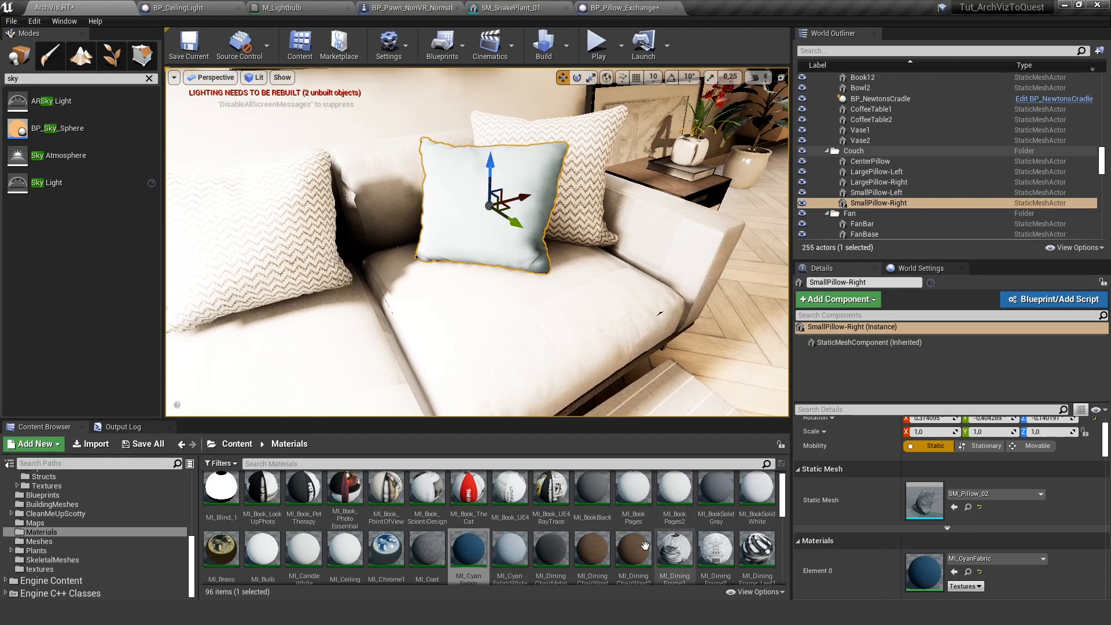
scroll(down, 3)
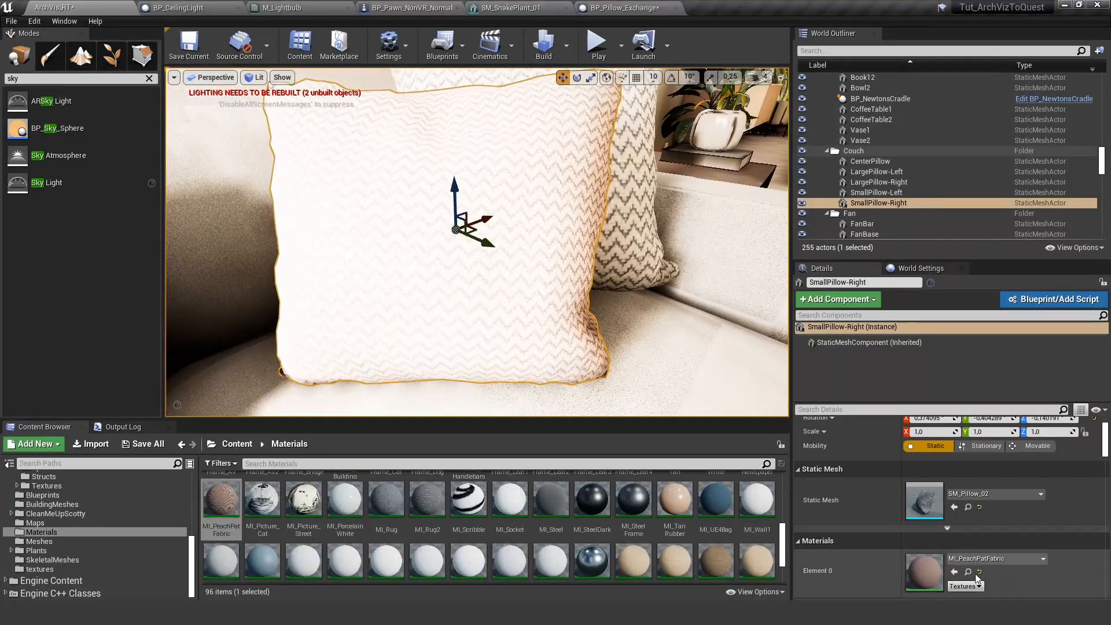
key(ctrl+z)
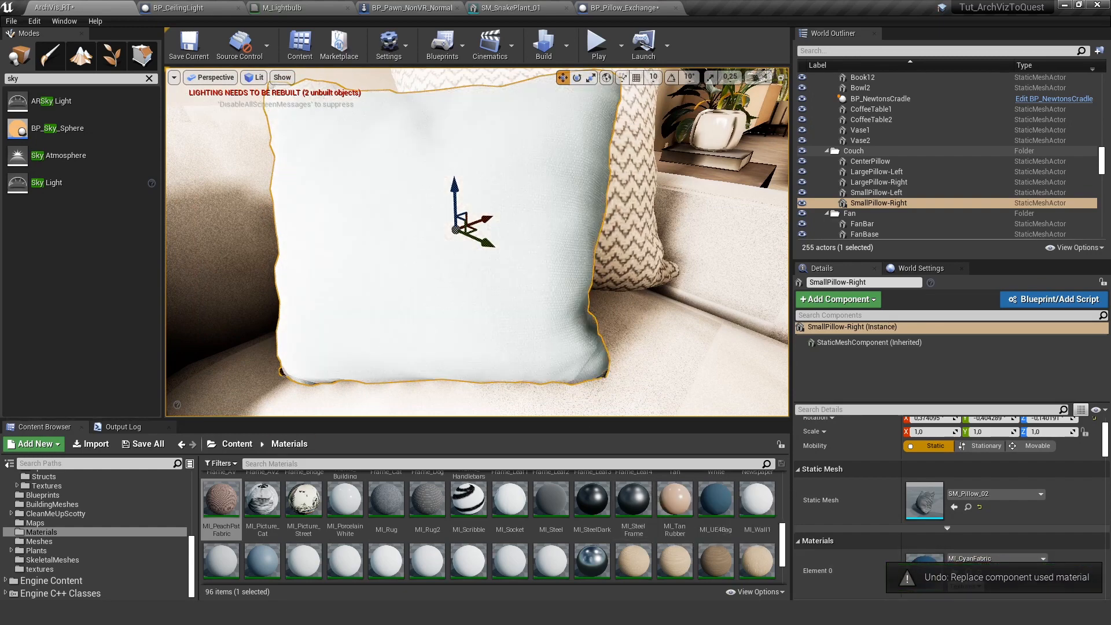
click(626, 8)
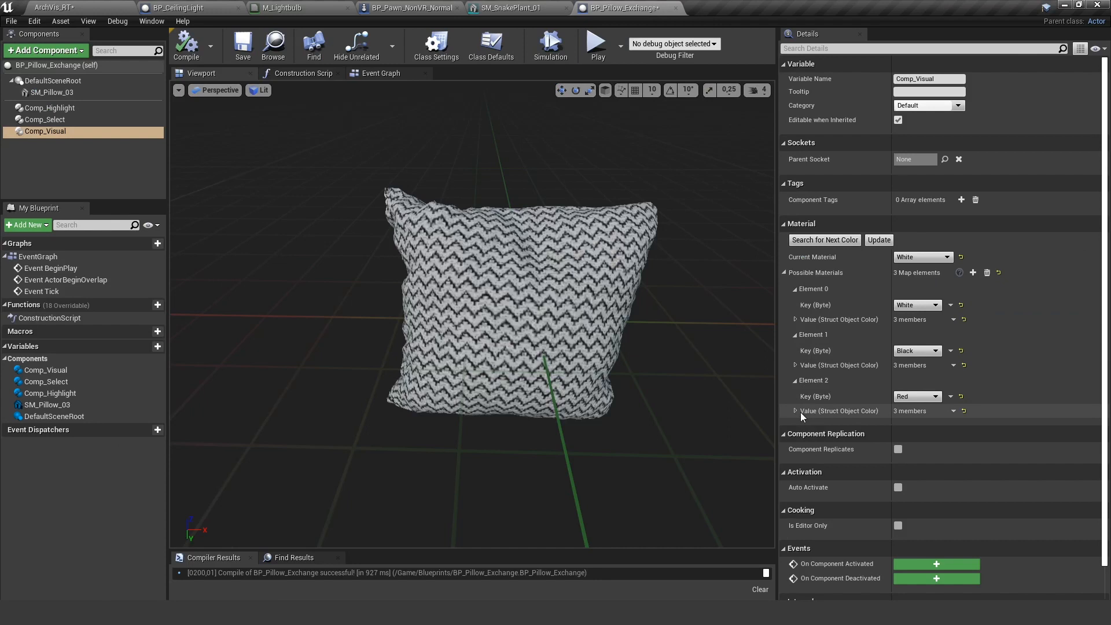
Step: Give the Red option MI_PeachPatFabric with a pillow mesh entry and recompile
click(796, 411)
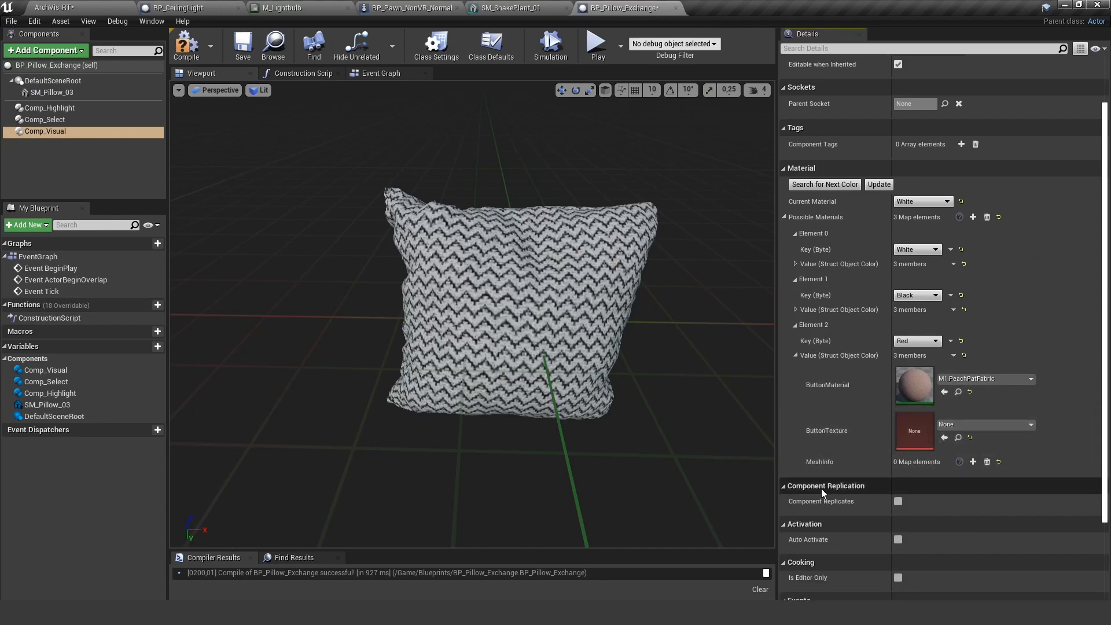
click(973, 462)
text(pillow)
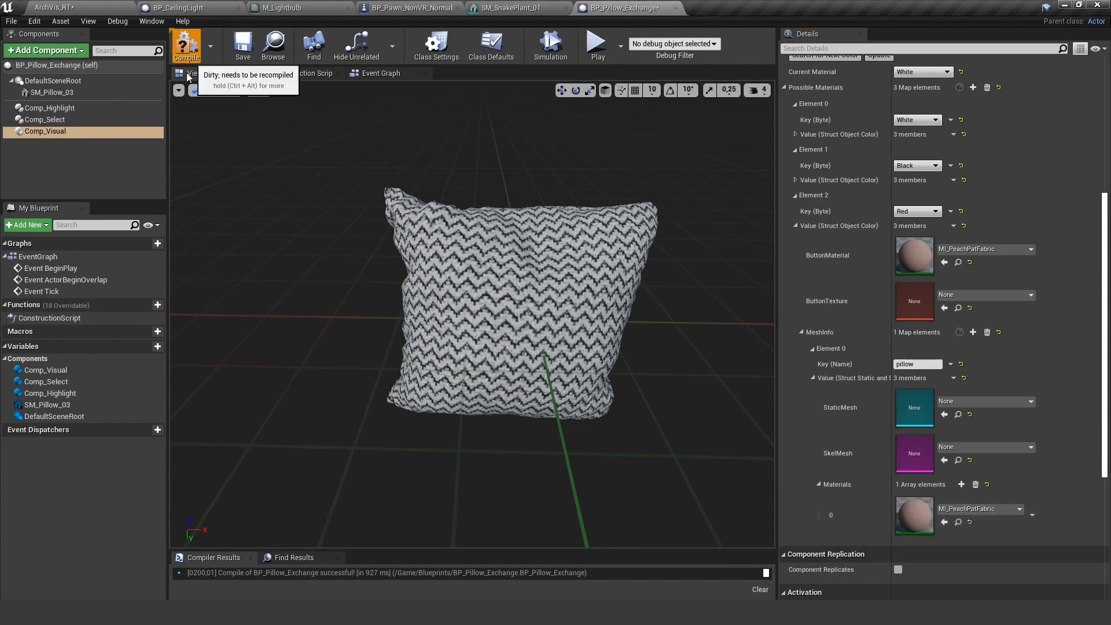
click(49, 8)
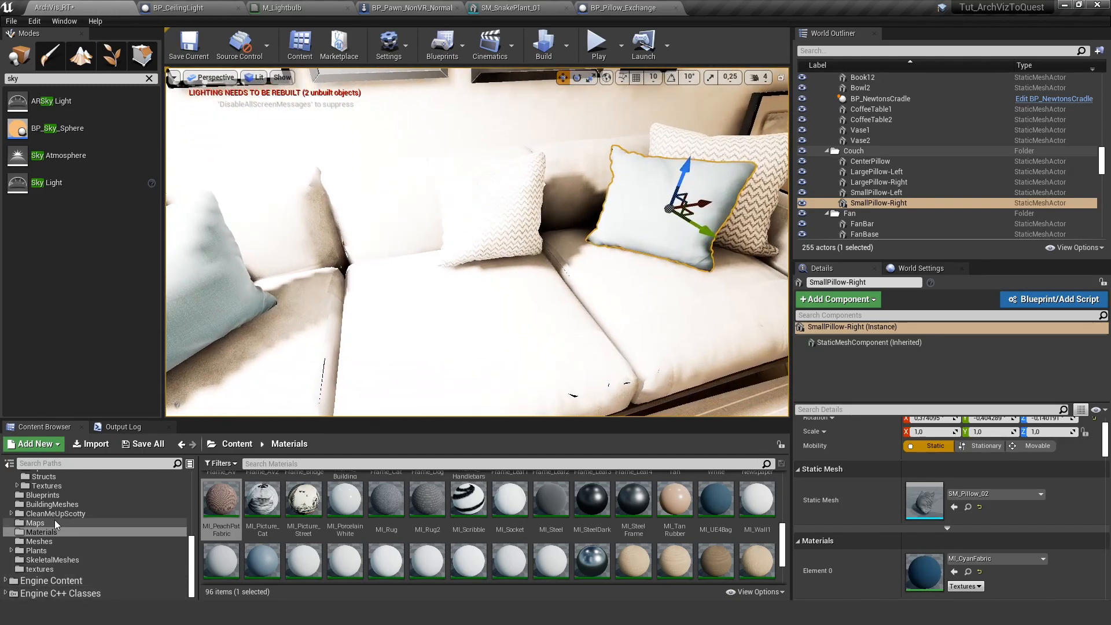
Step: Replace the CenterPillow and SmallPillow-Left with BP_Pillow_Exchange actors from the Blueprints folder
click(42, 494)
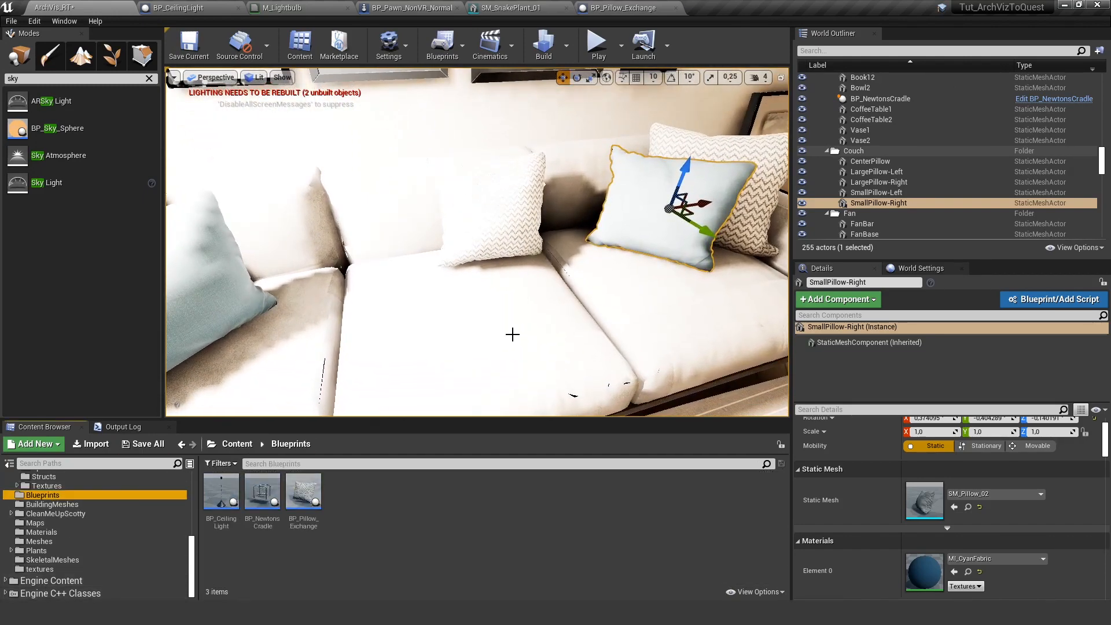
click(871, 161)
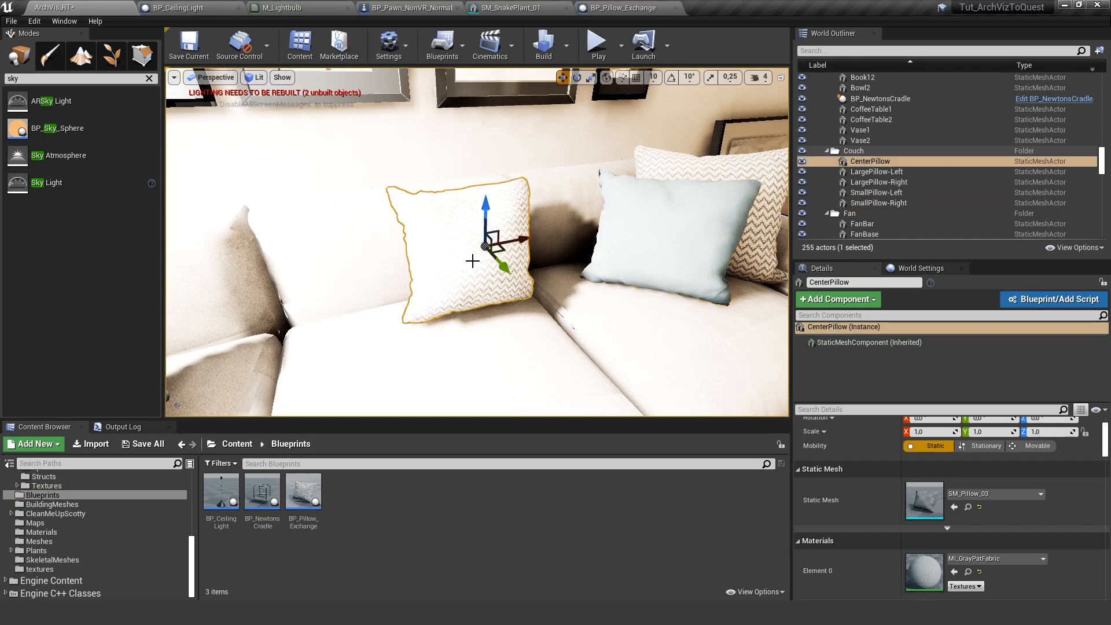
click(303, 491)
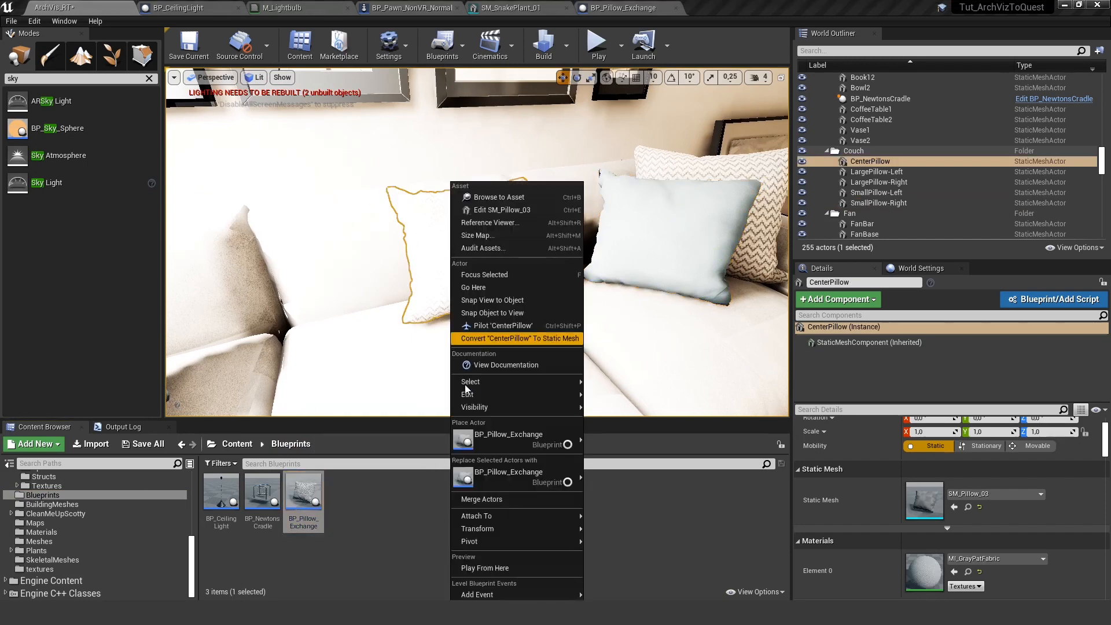
mouse_move(507, 481)
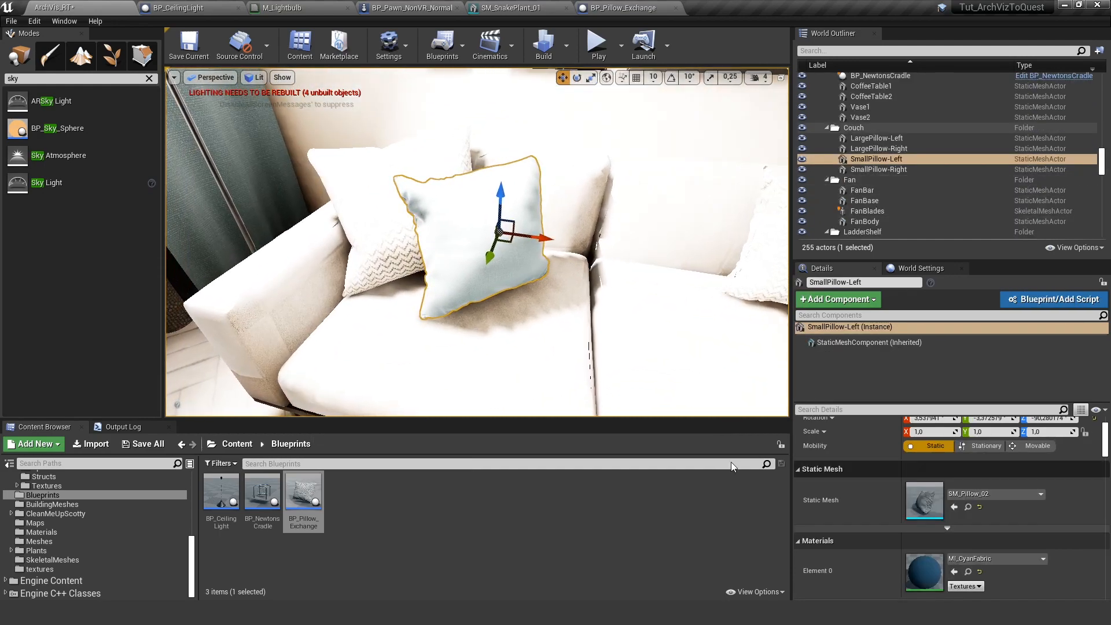
right_click(482, 227)
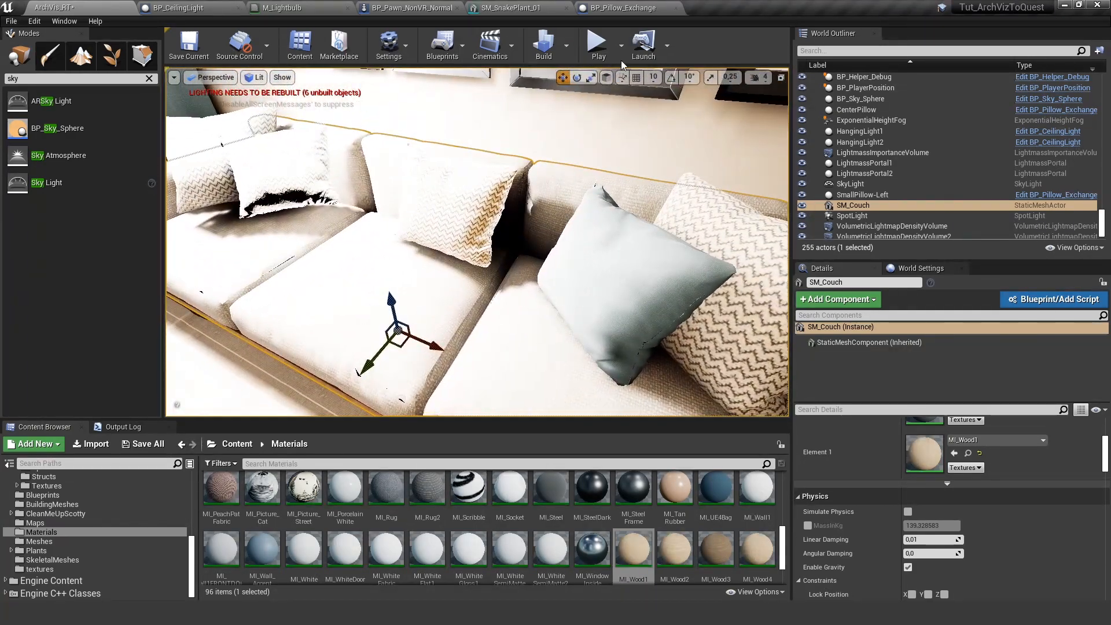
Step: Play the level and interact with a couch pillow to spawn its material selection buttons
click(597, 42)
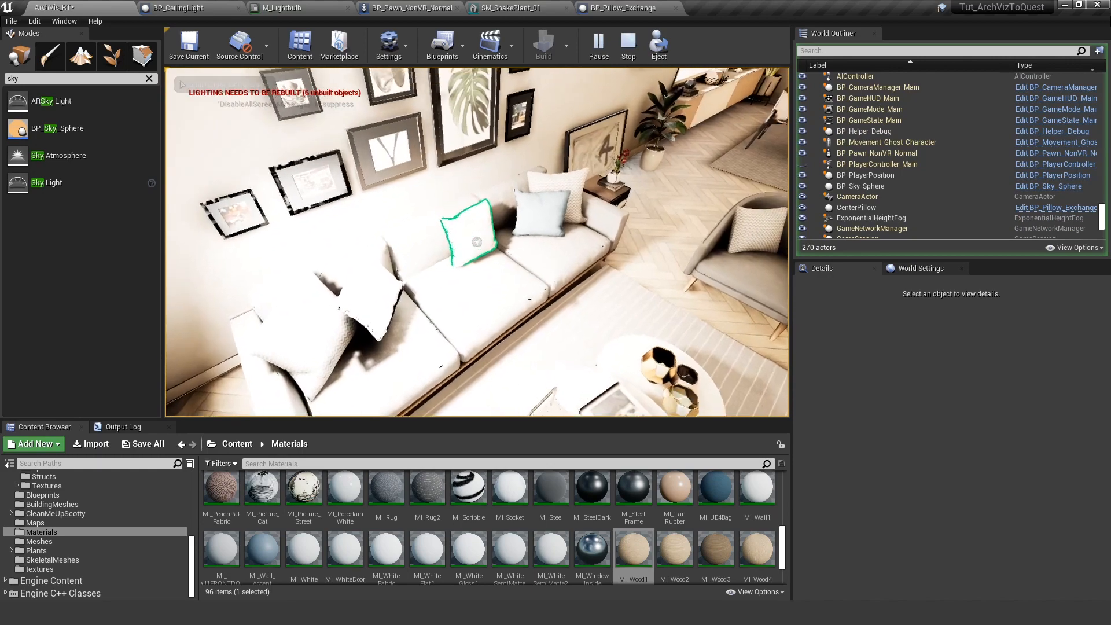
key(delete)
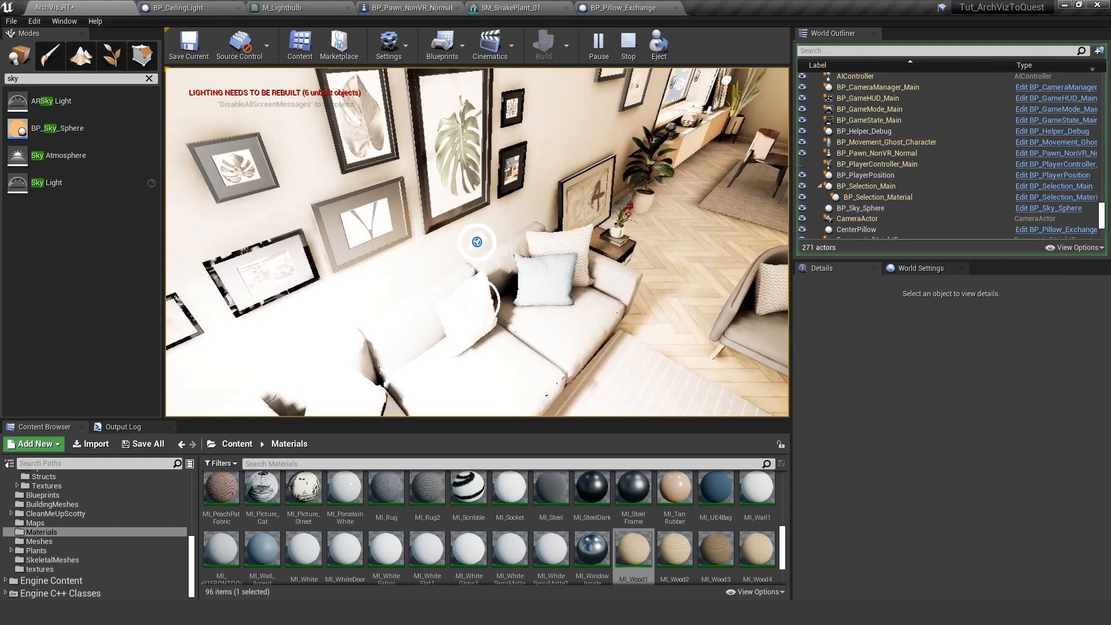
click(816, 197)
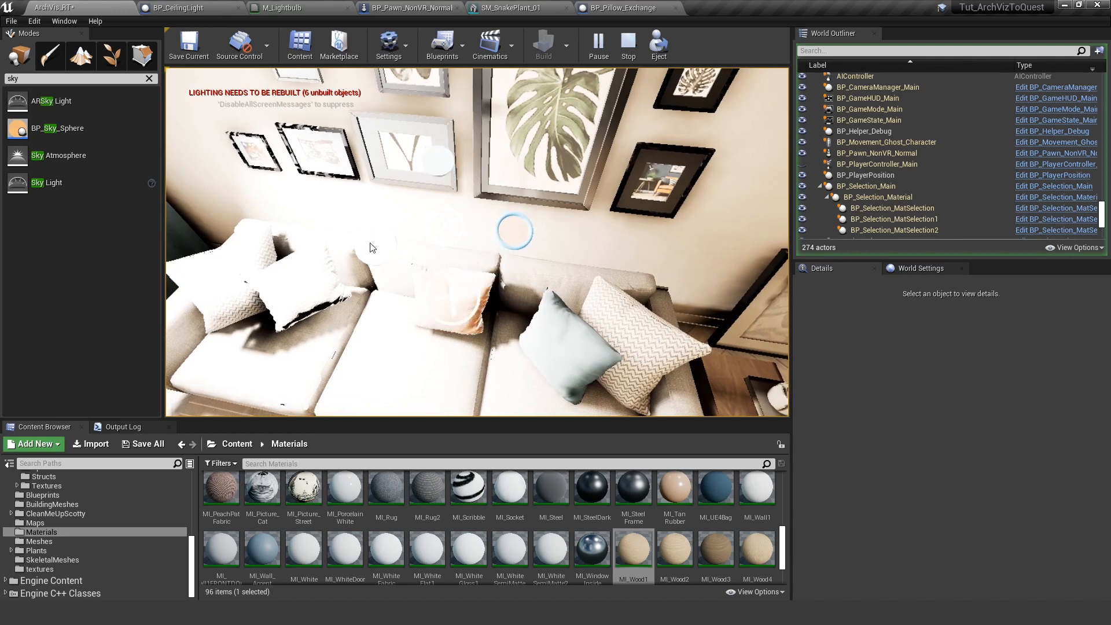
mouse_move(517, 254)
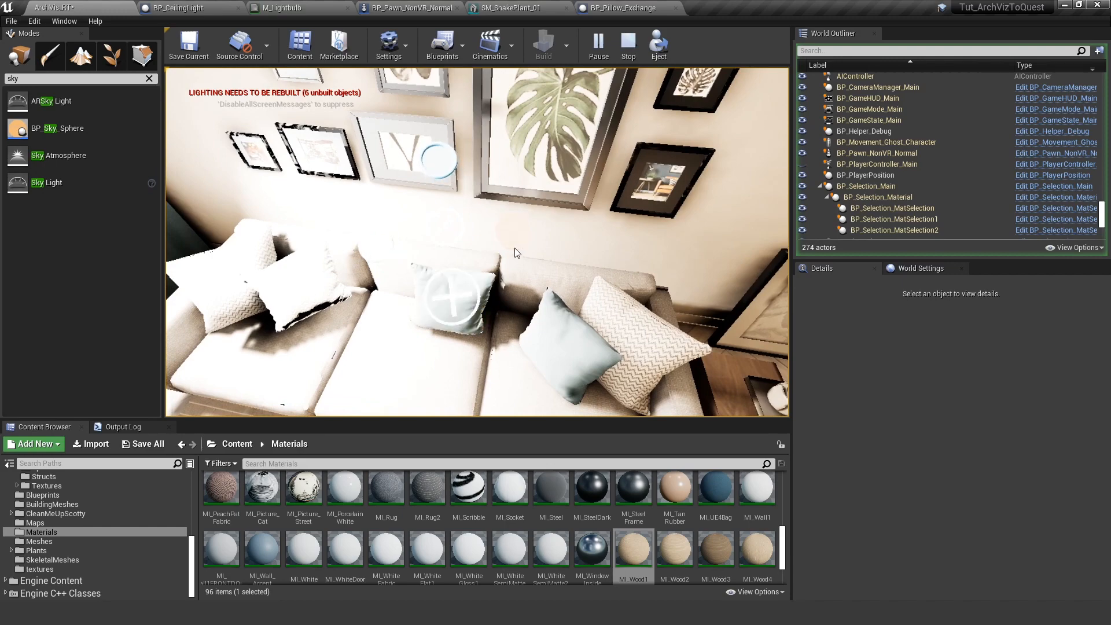